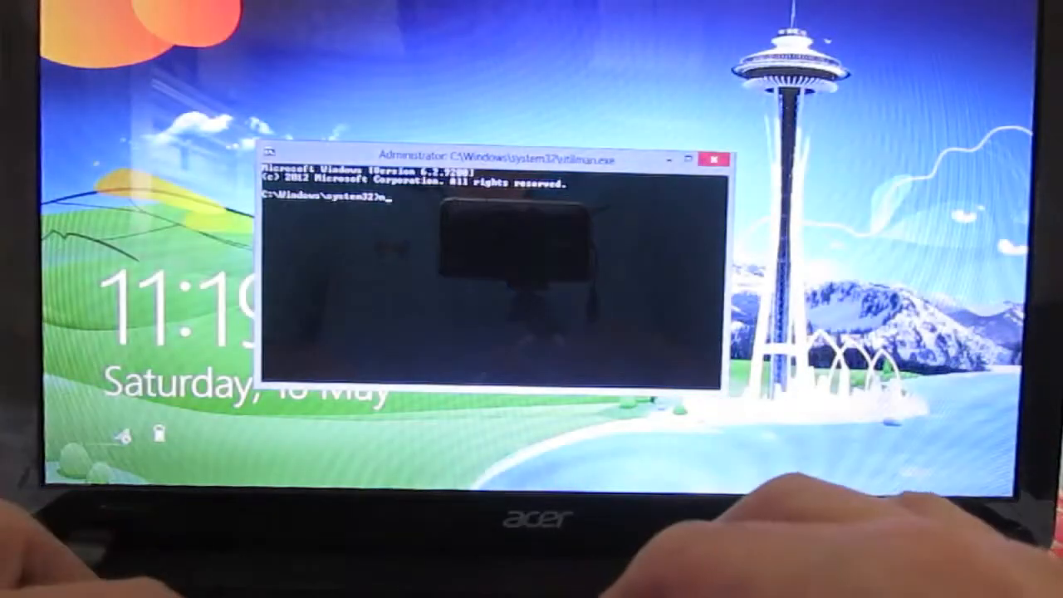
# Run 'net user /add admin2' to create a local admin2 account.
pyautogui.write('net u')
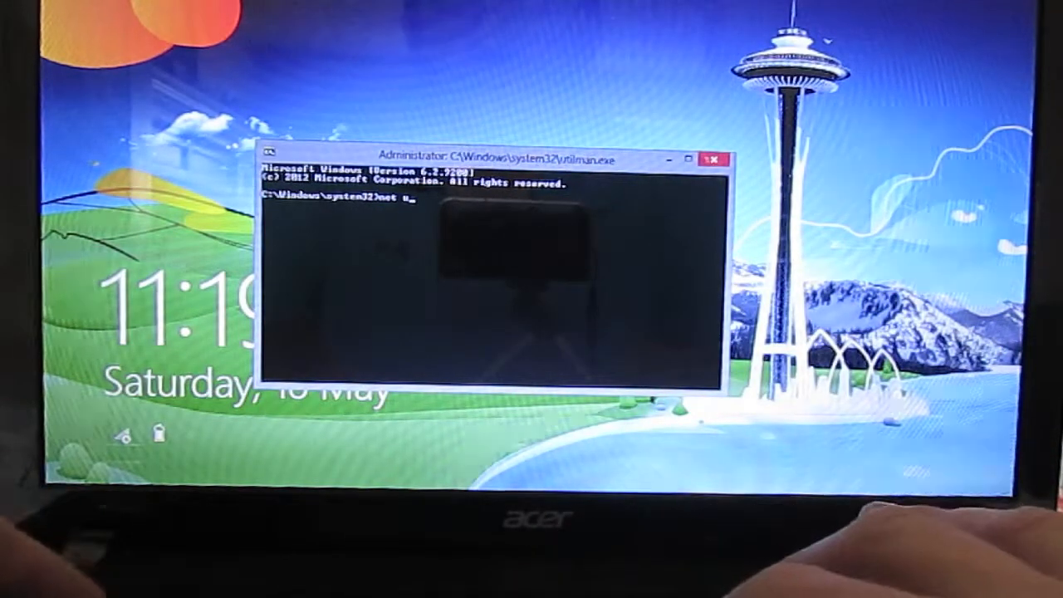
pyautogui.write('ser /add')
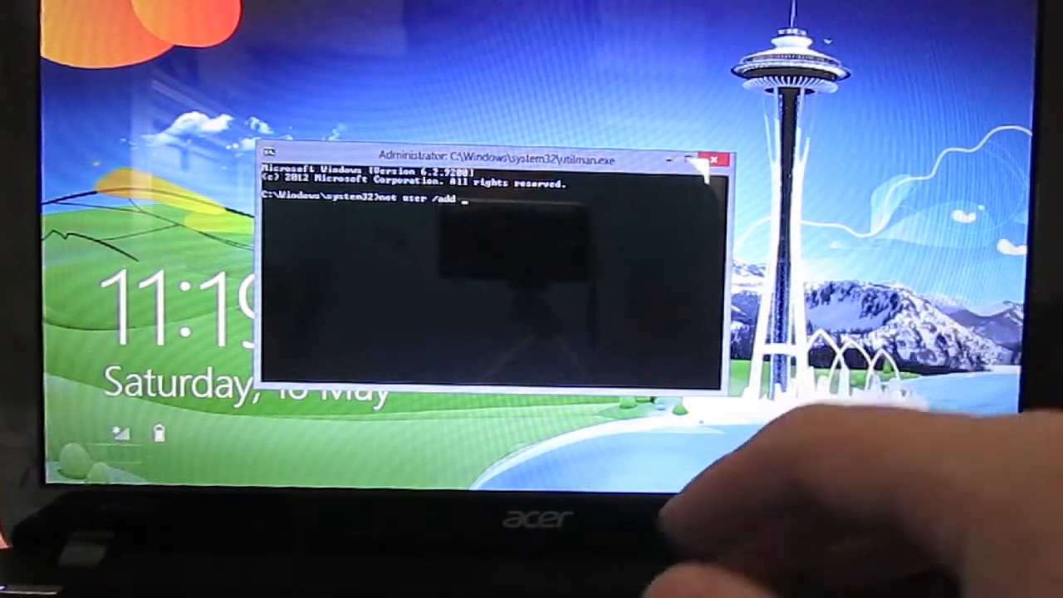
pyautogui.write('admin2')
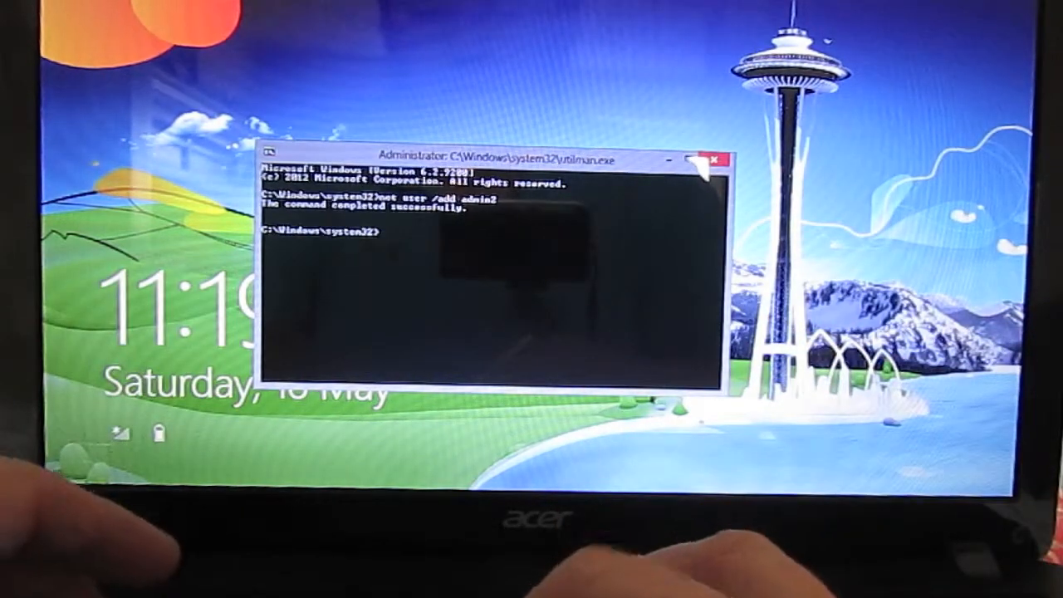
# Add admin2 to the local administrators group, then exit the Command Prompt.
pyautogui.write('net')
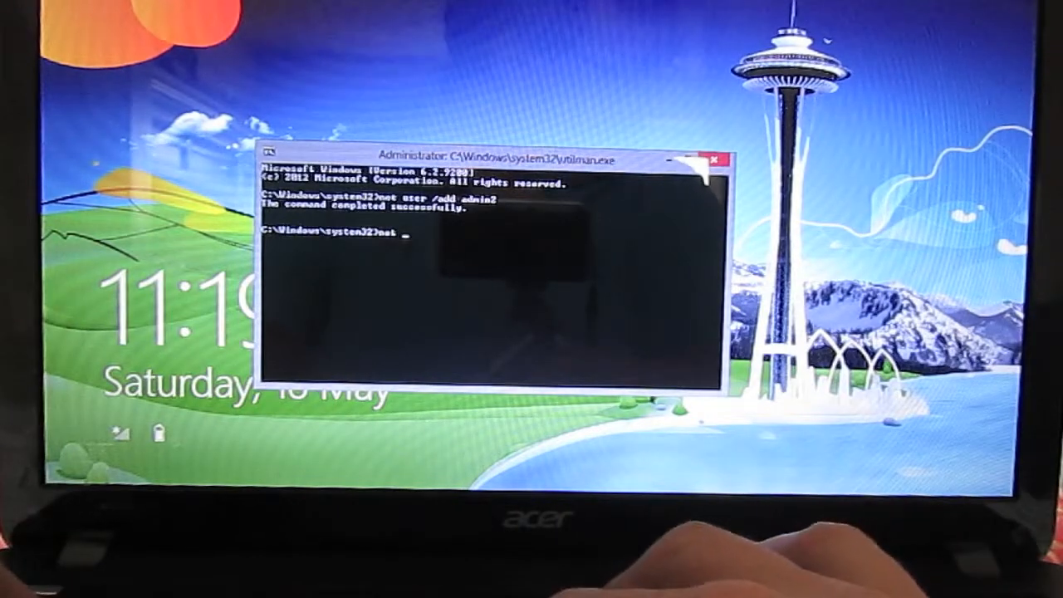
pyautogui.write('localgroup administrators')
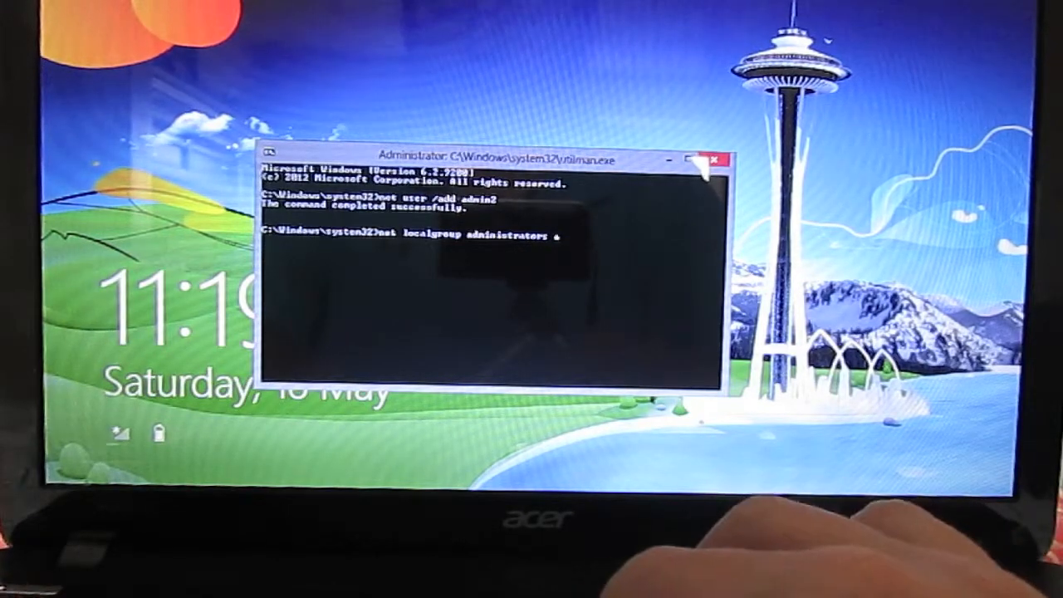
pyautogui.write('admin2')
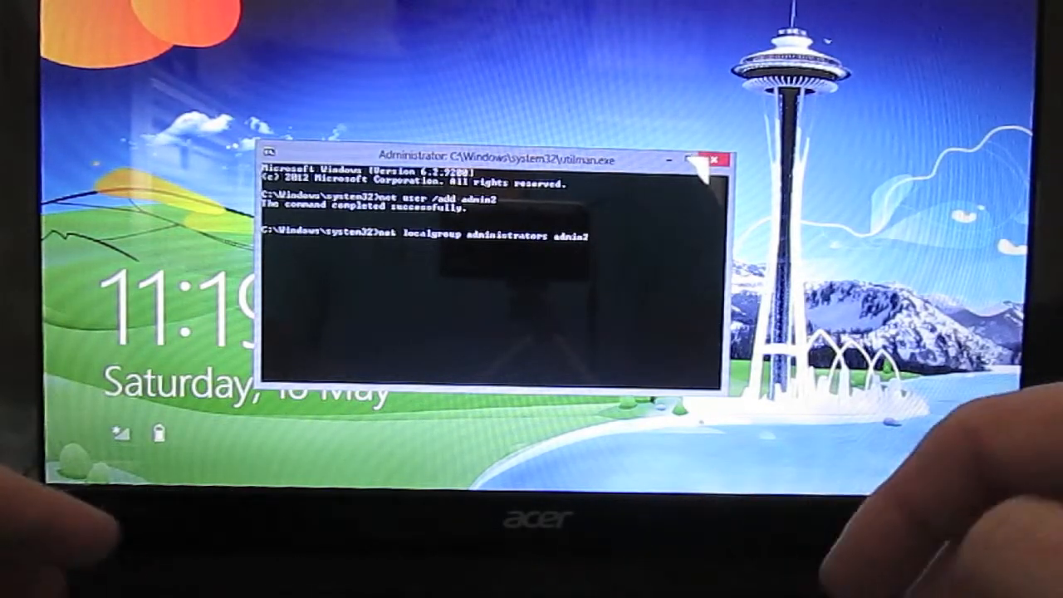
pyautogui.write('/add')
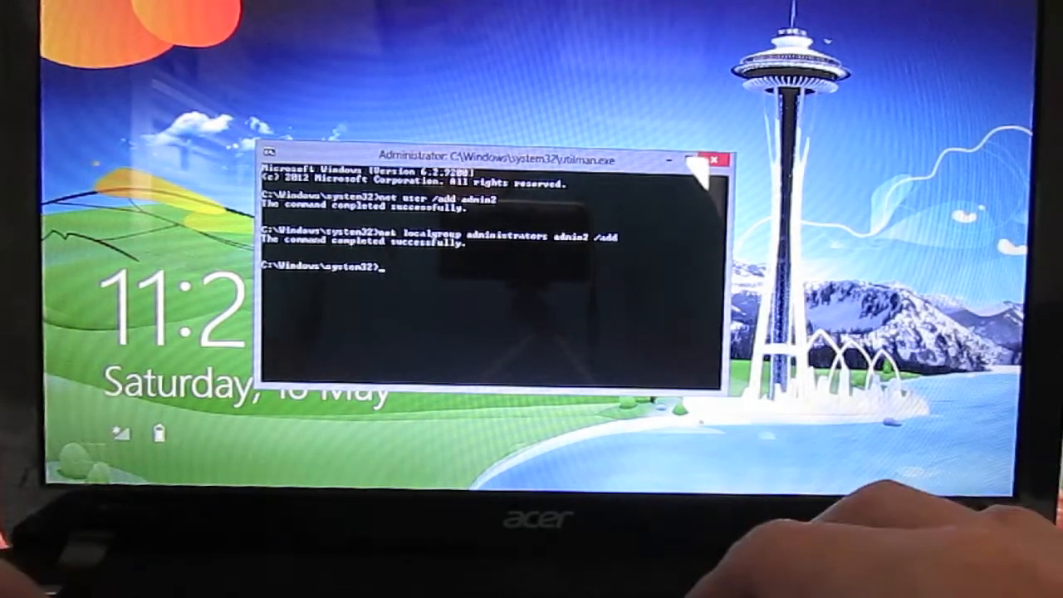
pyautogui.write('e')
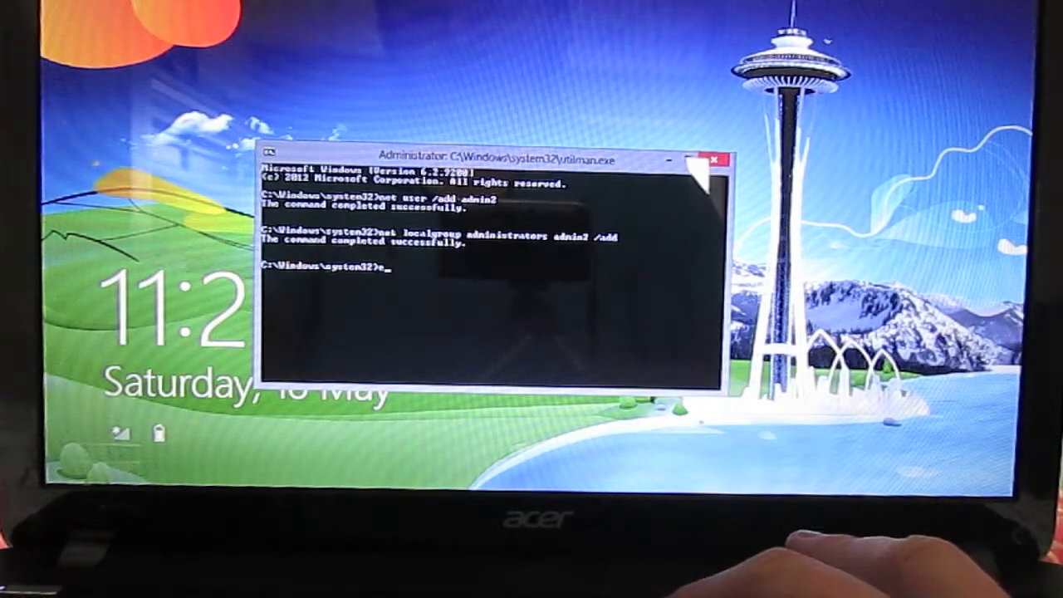
pyautogui.write('exit')
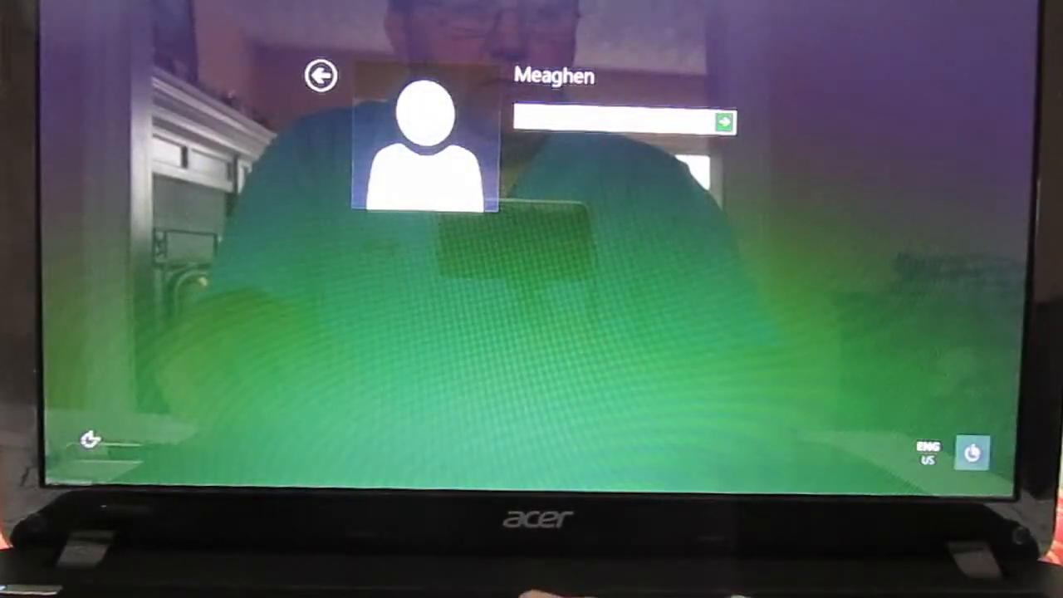
# Leave Meaghen's tile and sign in with the admin2 account.
pyautogui.click(971, 454)
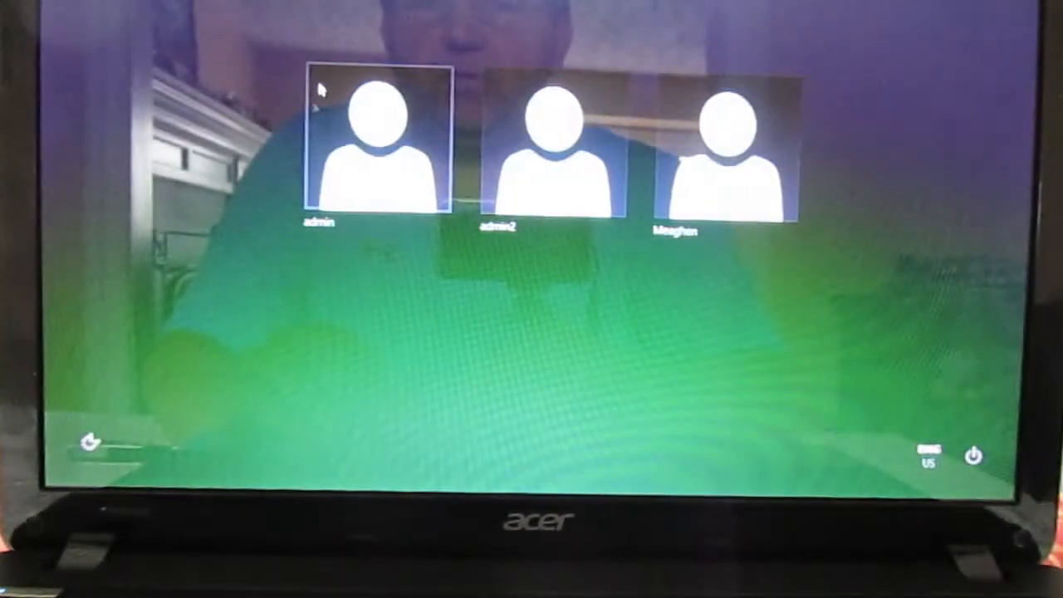
pyautogui.click(552, 146)
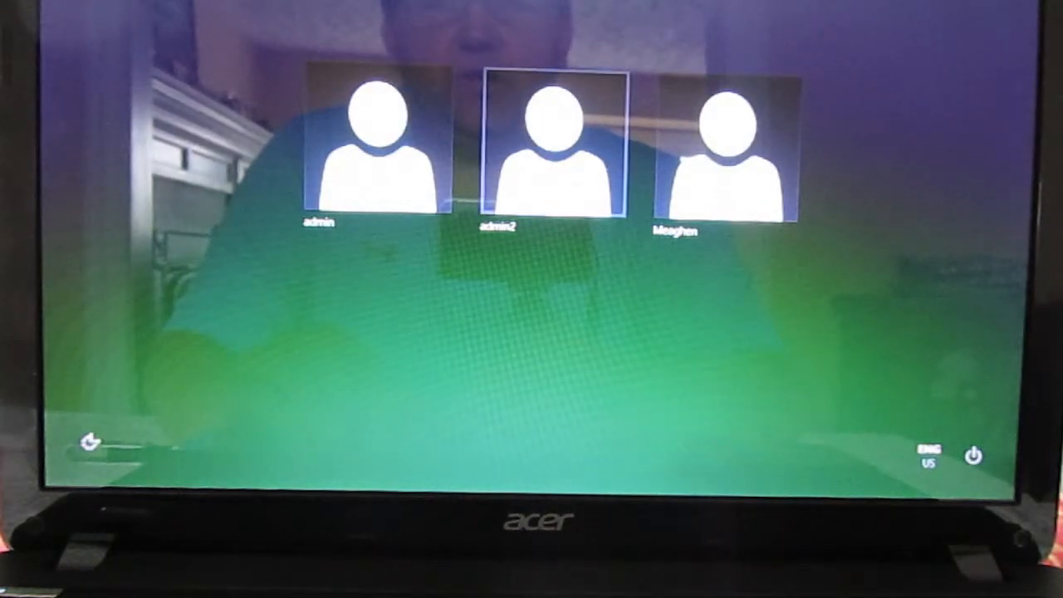
pyautogui.click(548, 141)
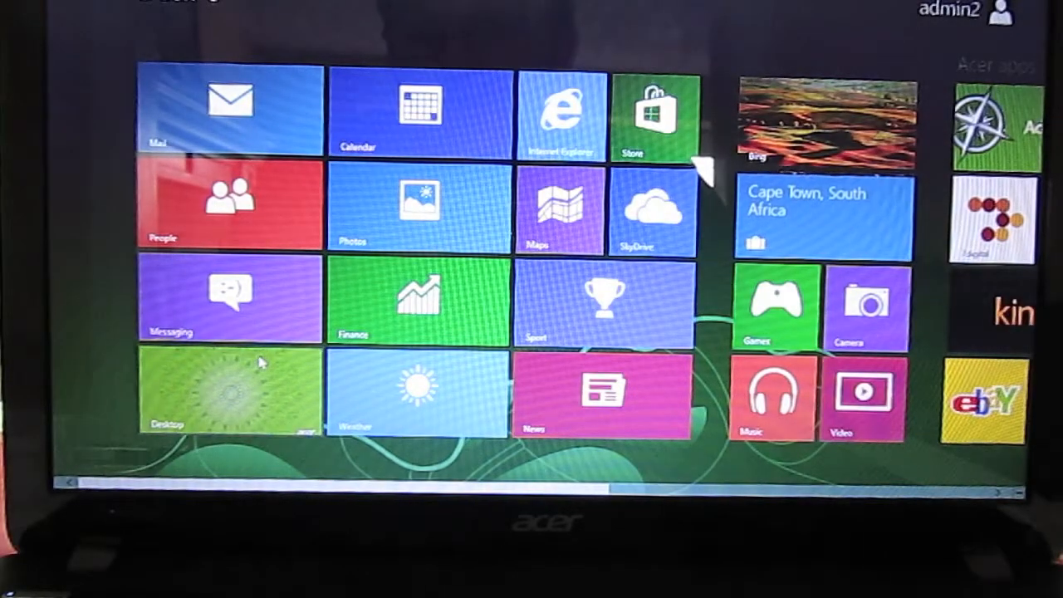
# Switch from the Start screen to the desktop and open system settings.
pyautogui.click(228, 394)
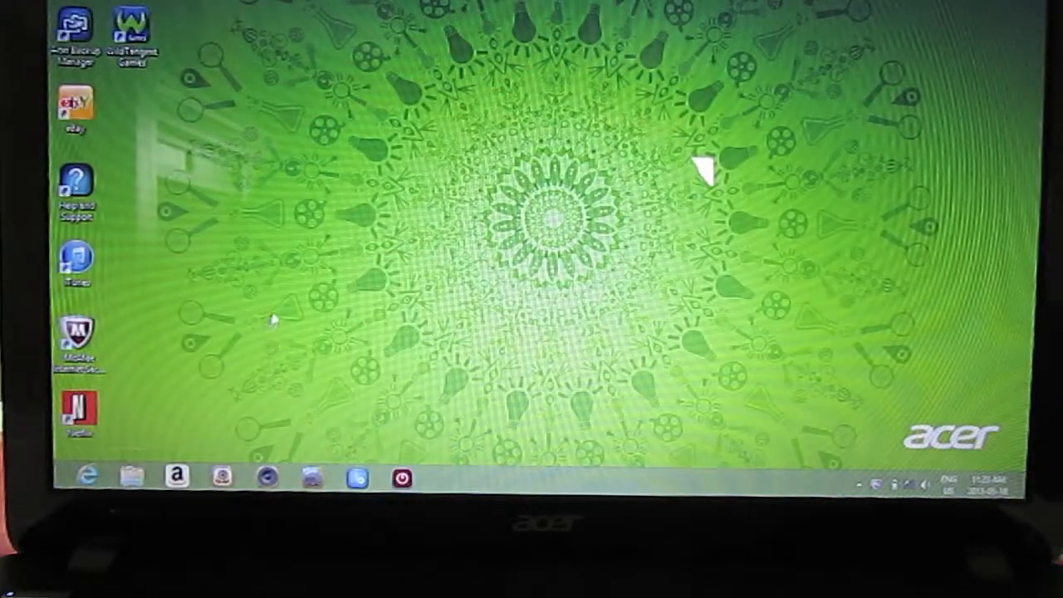
pyautogui.moveTo(573, 357)
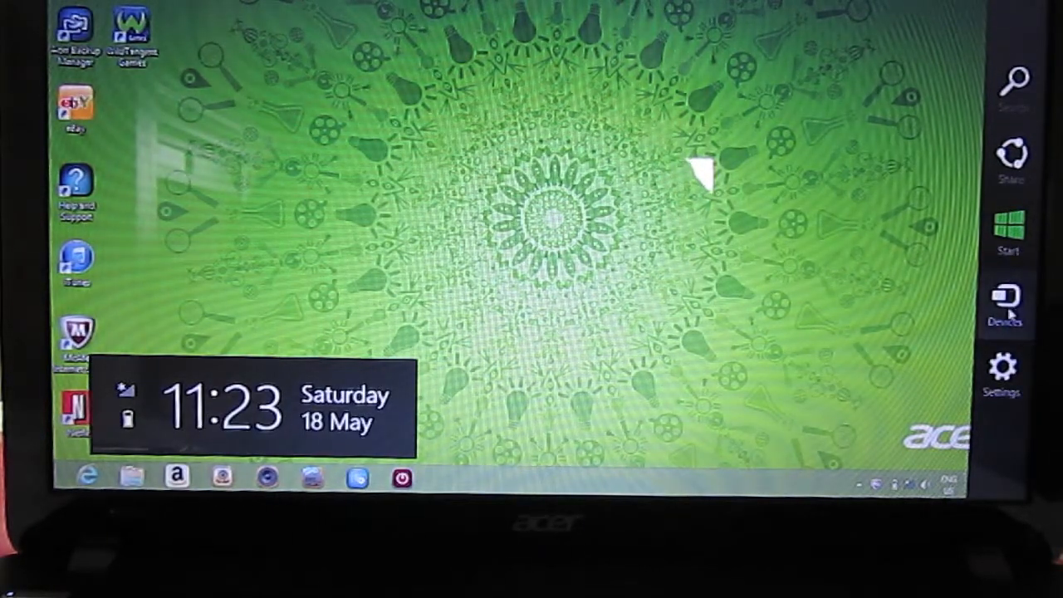
pyautogui.click(1008, 369)
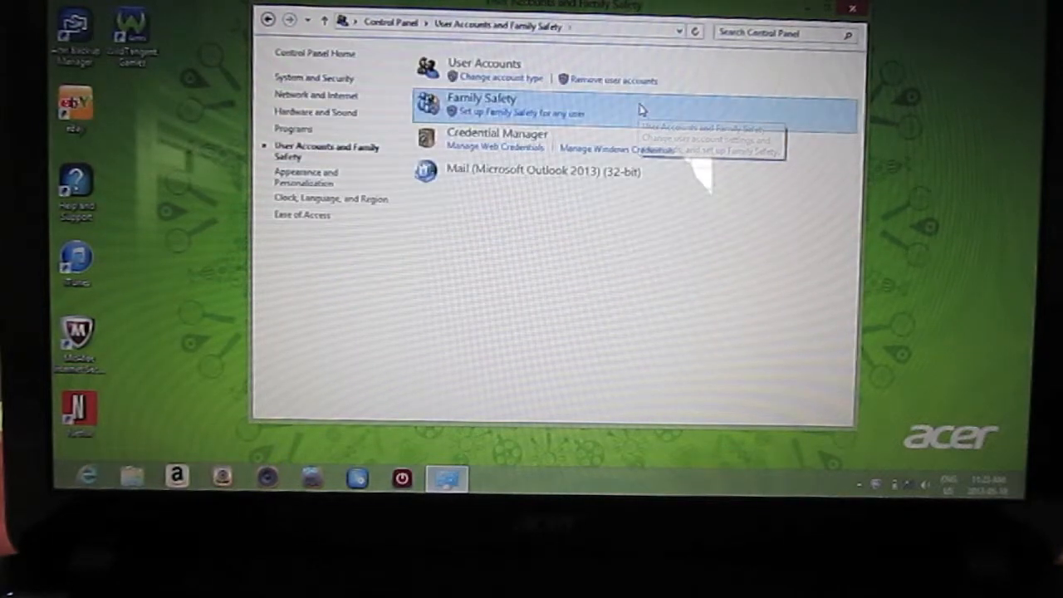
pyautogui.moveTo(484, 70)
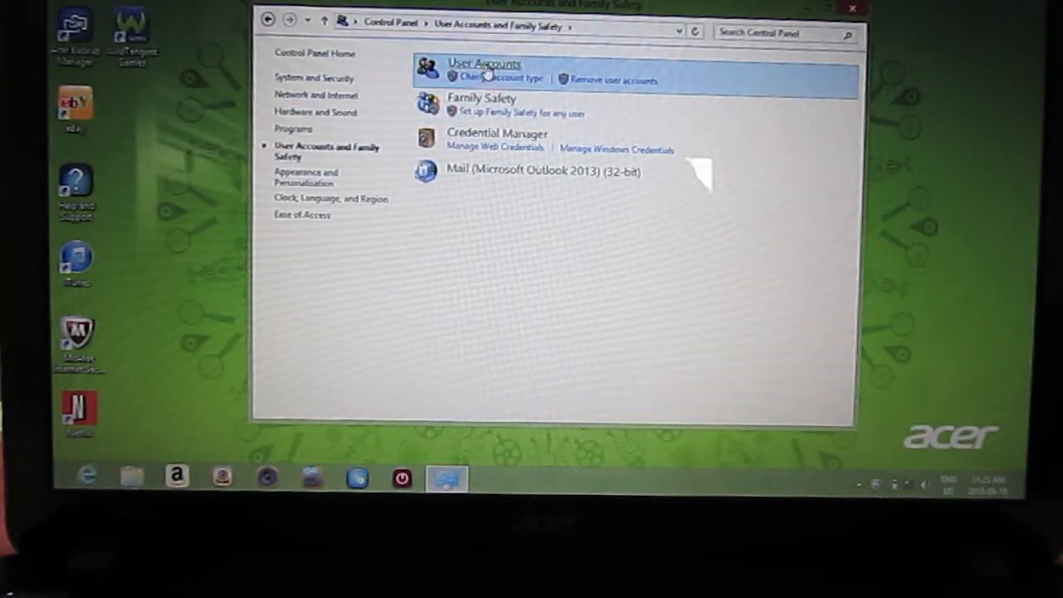
# Open User Accounts under User Accounts and Family Safety.
pyautogui.click(483, 63)
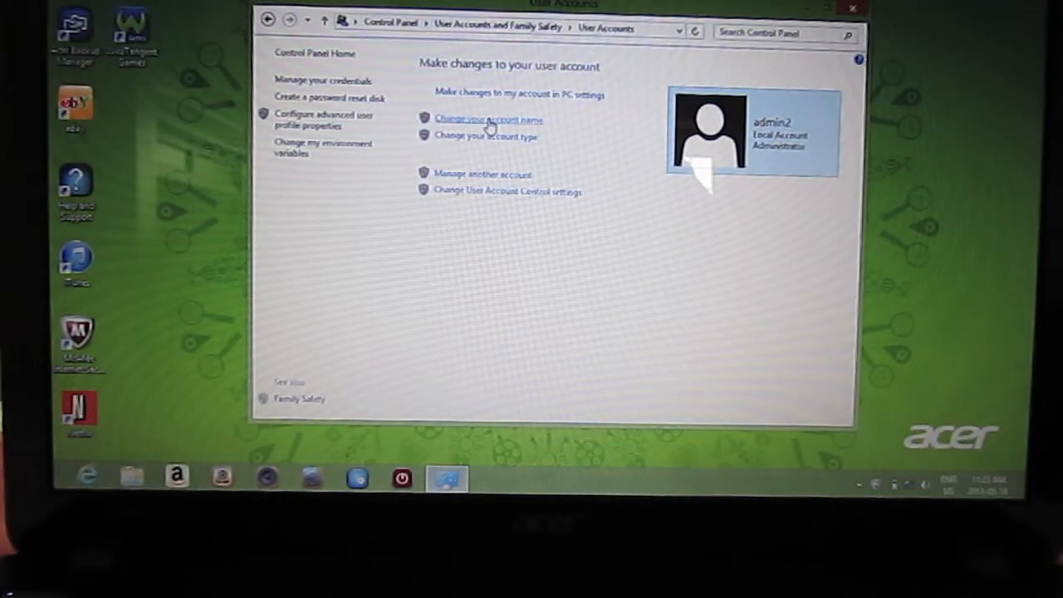
pyautogui.moveTo(485, 137)
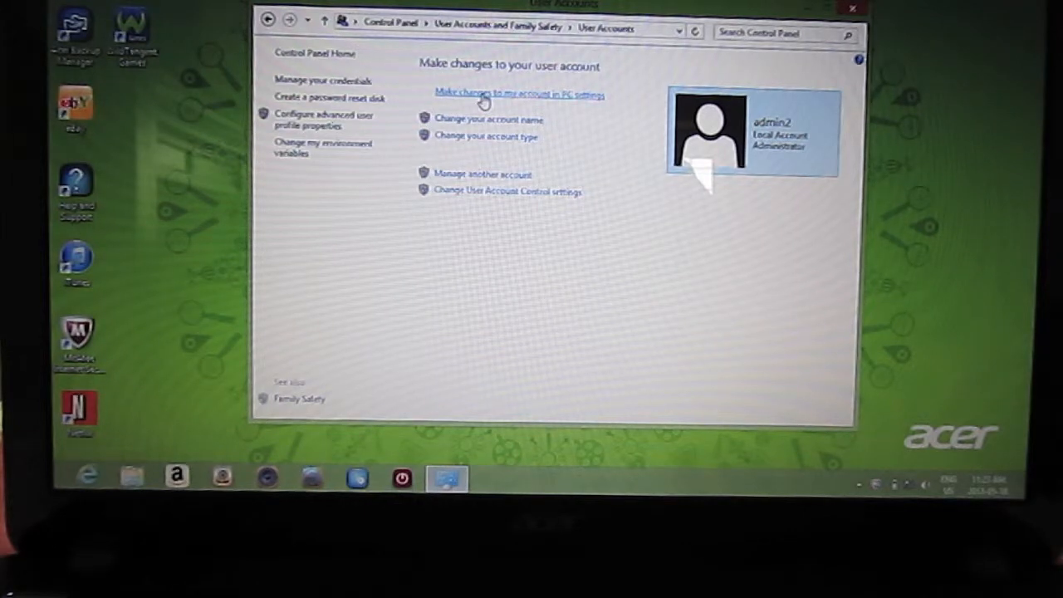
pyautogui.moveTo(482, 174)
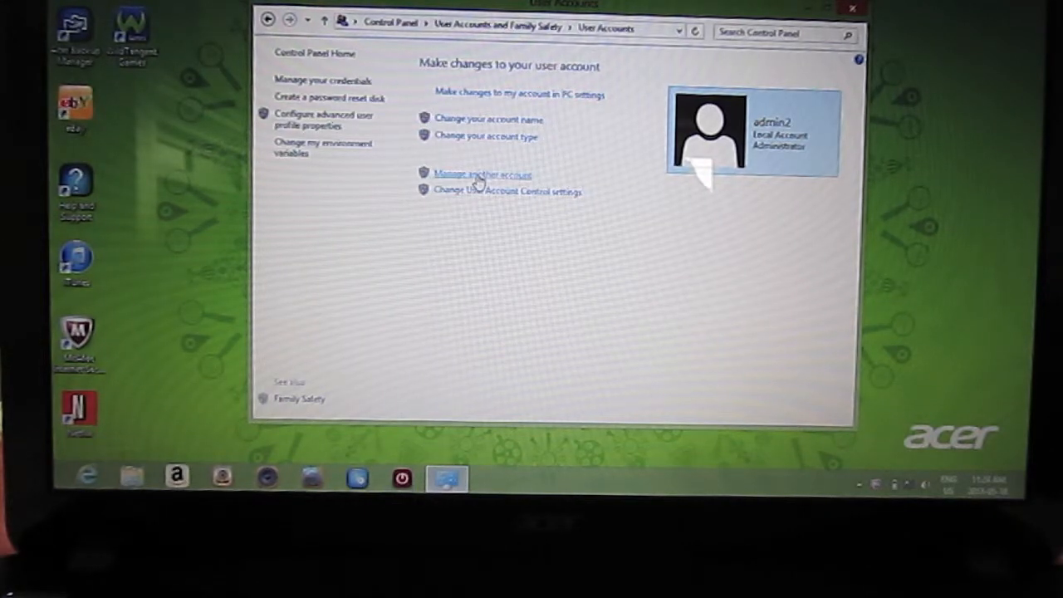
pyautogui.click(482, 174)
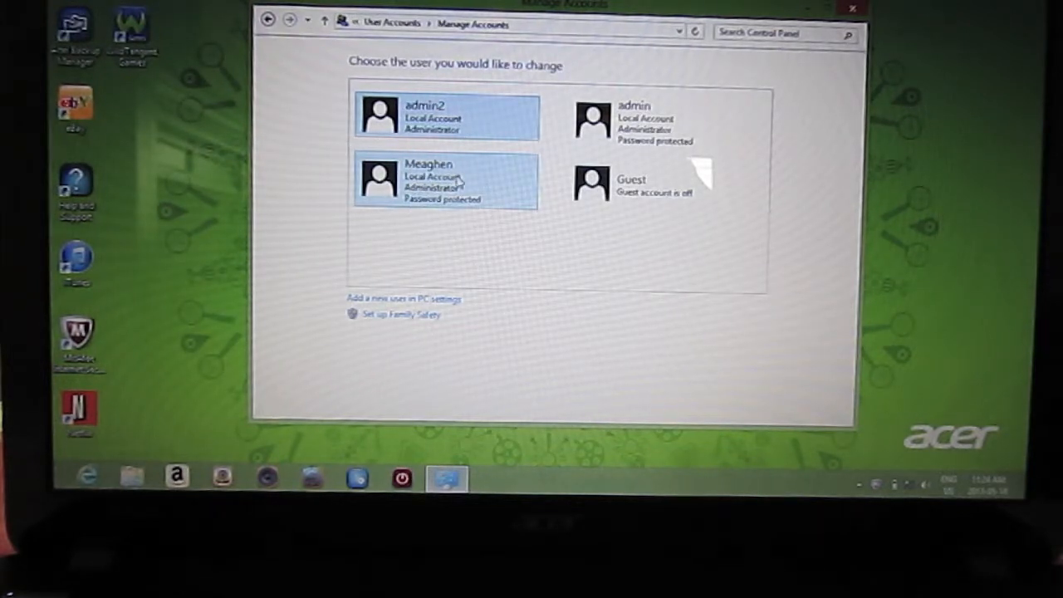
pyautogui.click(446, 181)
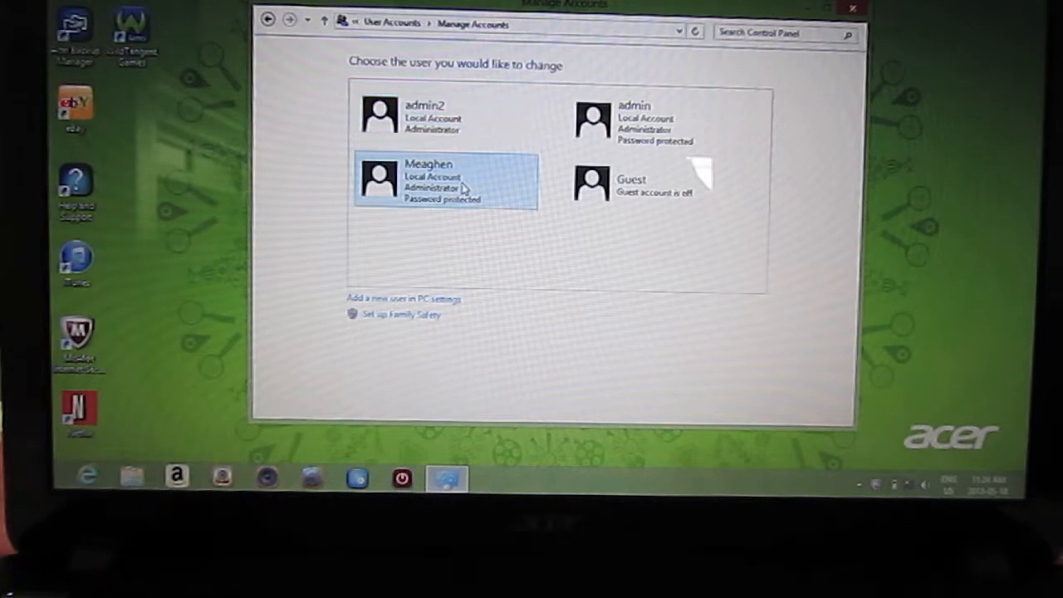
pyautogui.click(428, 179)
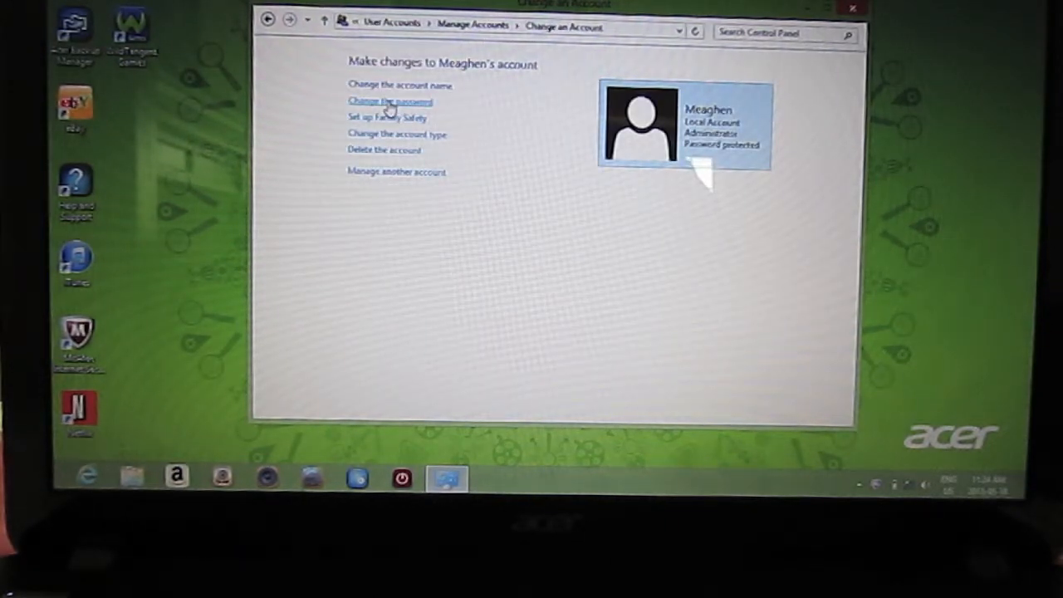
pyautogui.click(389, 102)
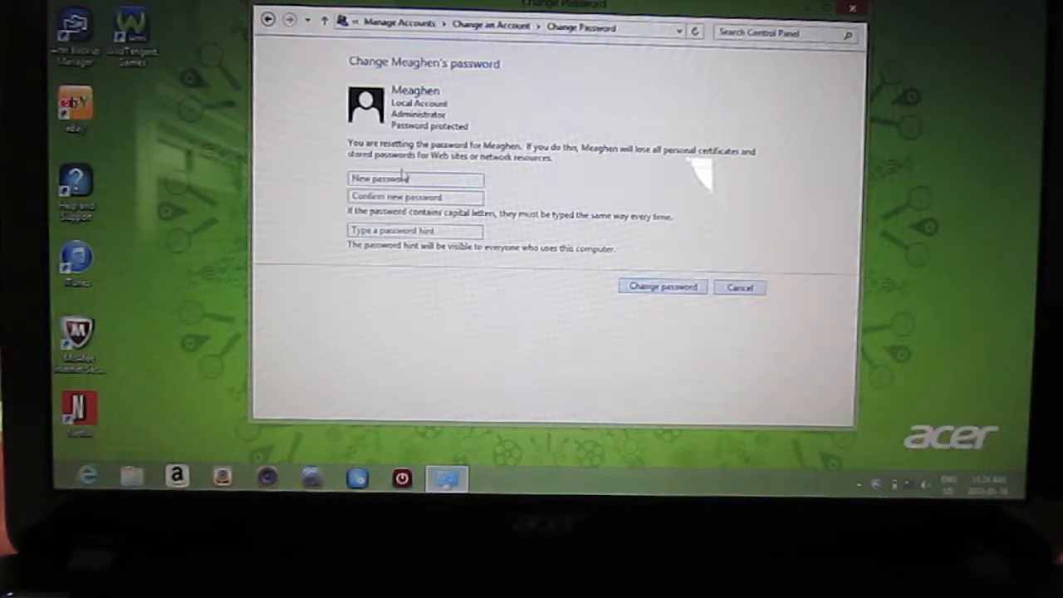
# Enter and apply Meaghen's new password, then close Control Panel.
pyautogui.click(414, 178)
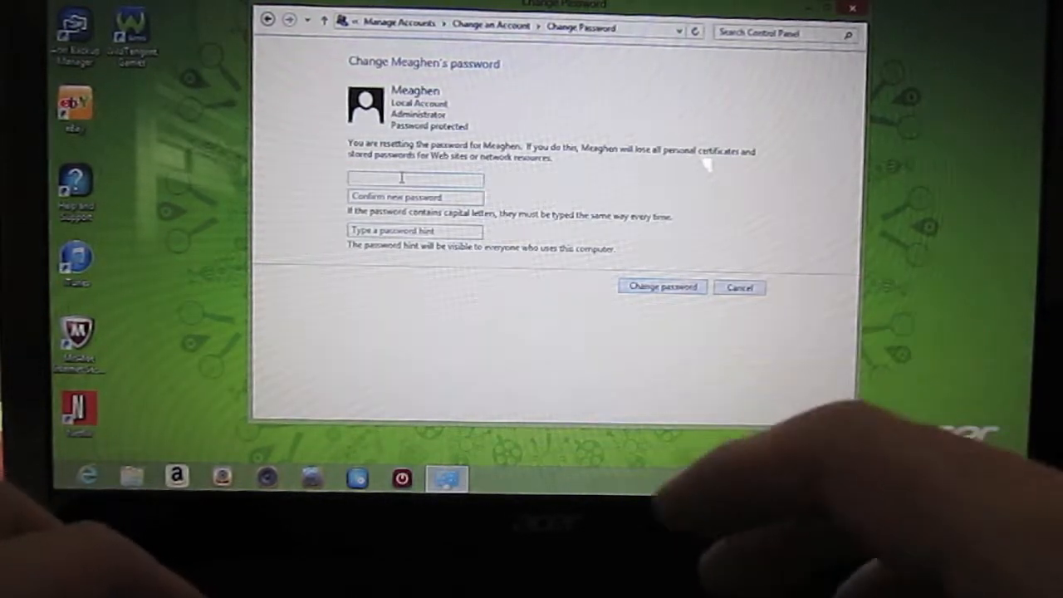
pyautogui.write('****')
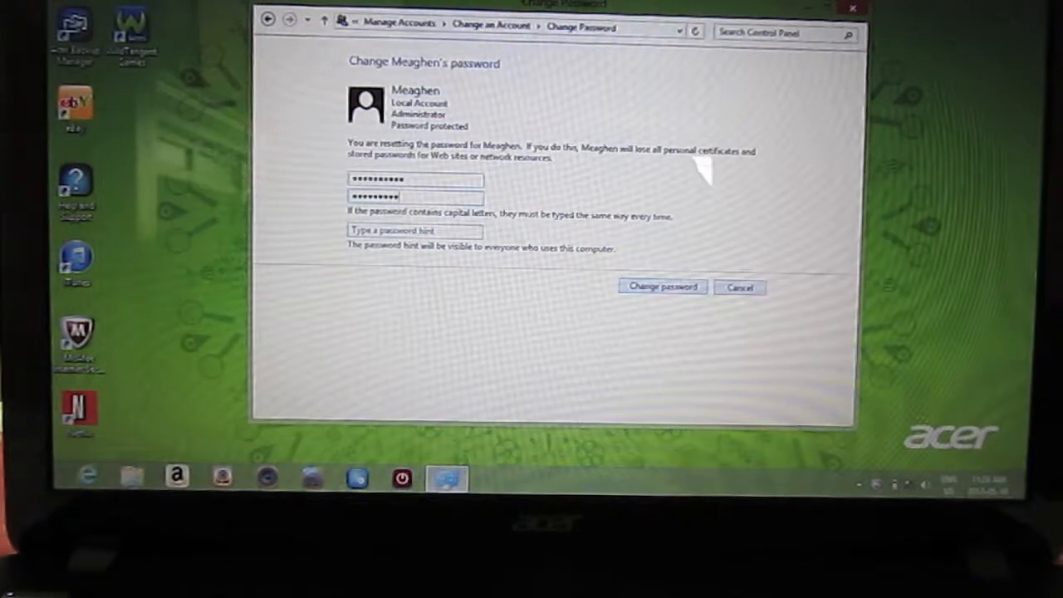
pyautogui.click(661, 286)
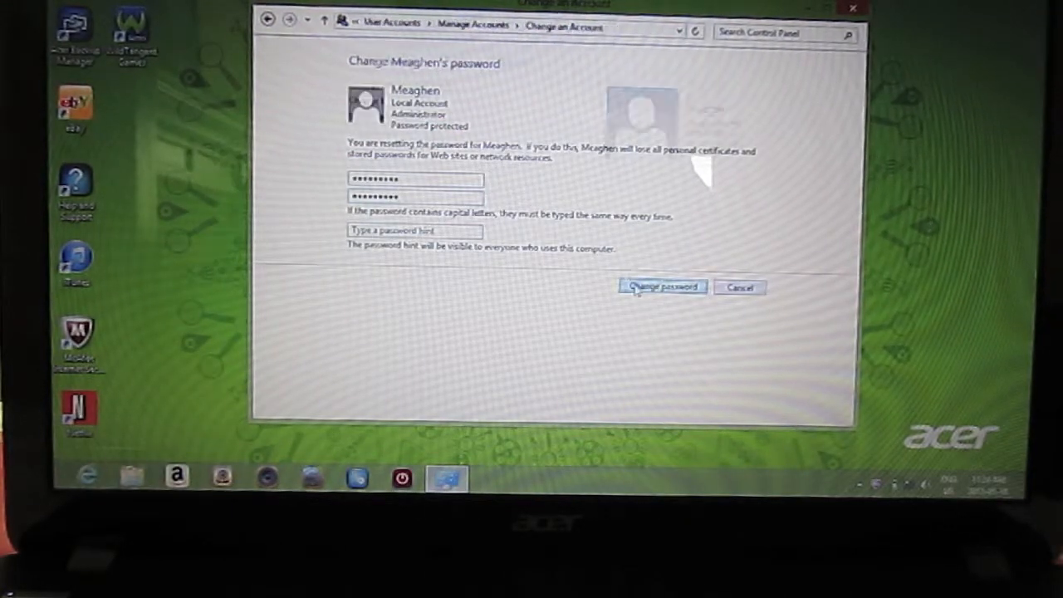
pyautogui.click(662, 286)
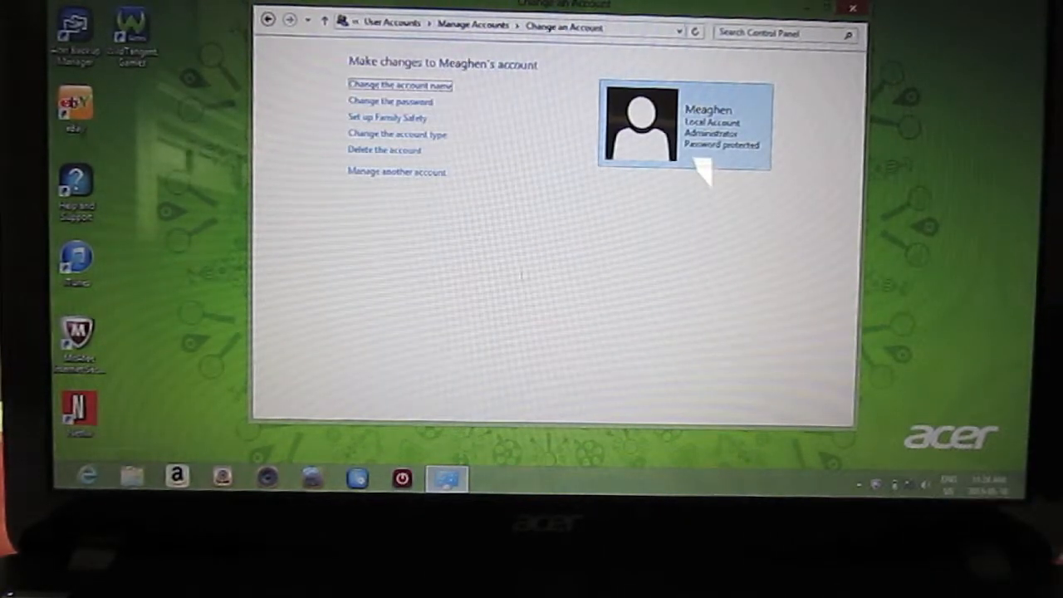
pyautogui.click(267, 20)
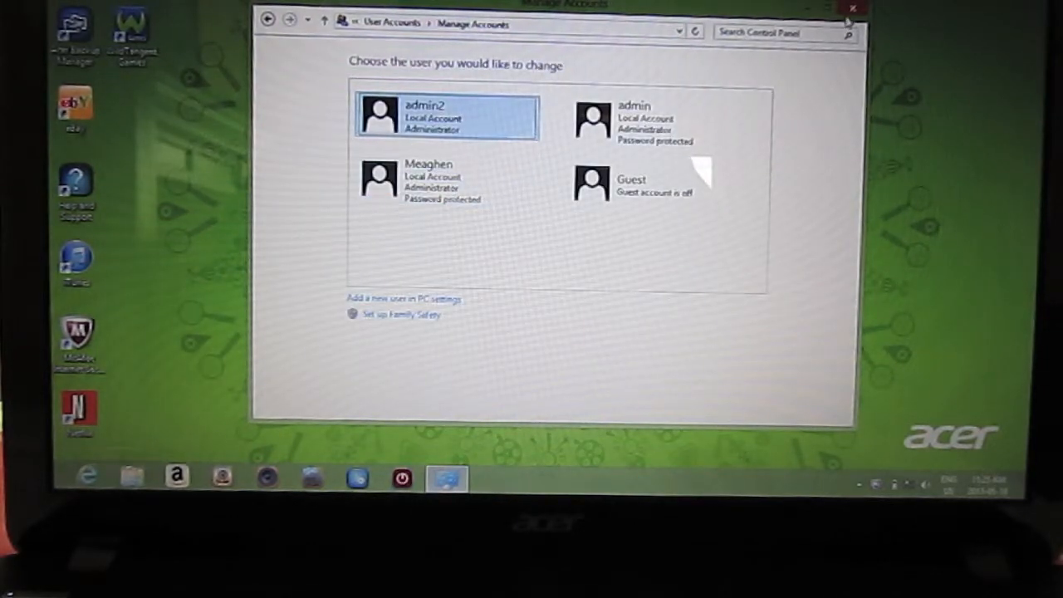
pyautogui.click(854, 9)
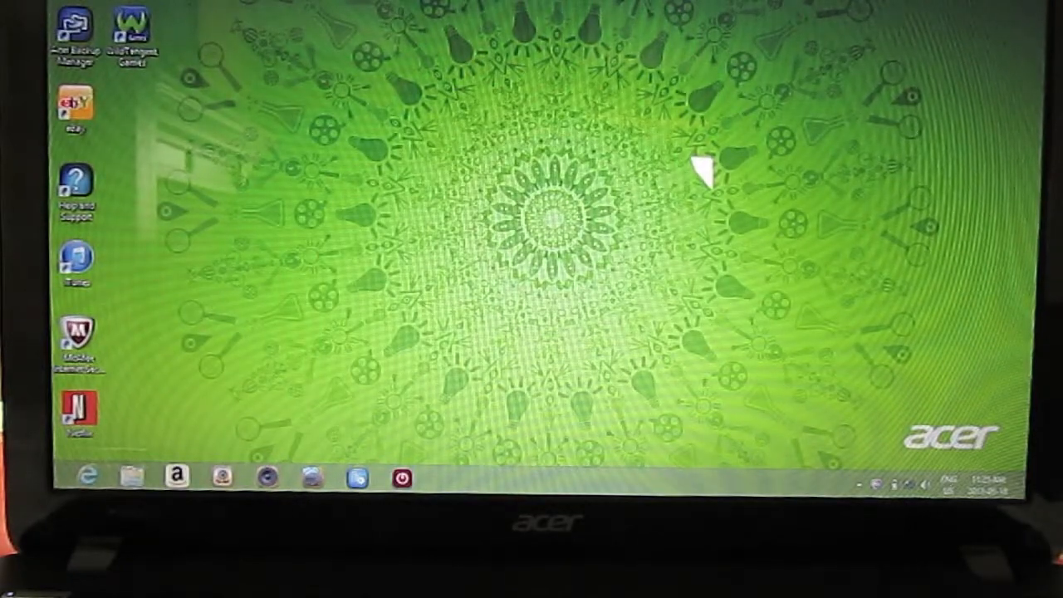
pyautogui.press('Ctrl+Alt+Delete')
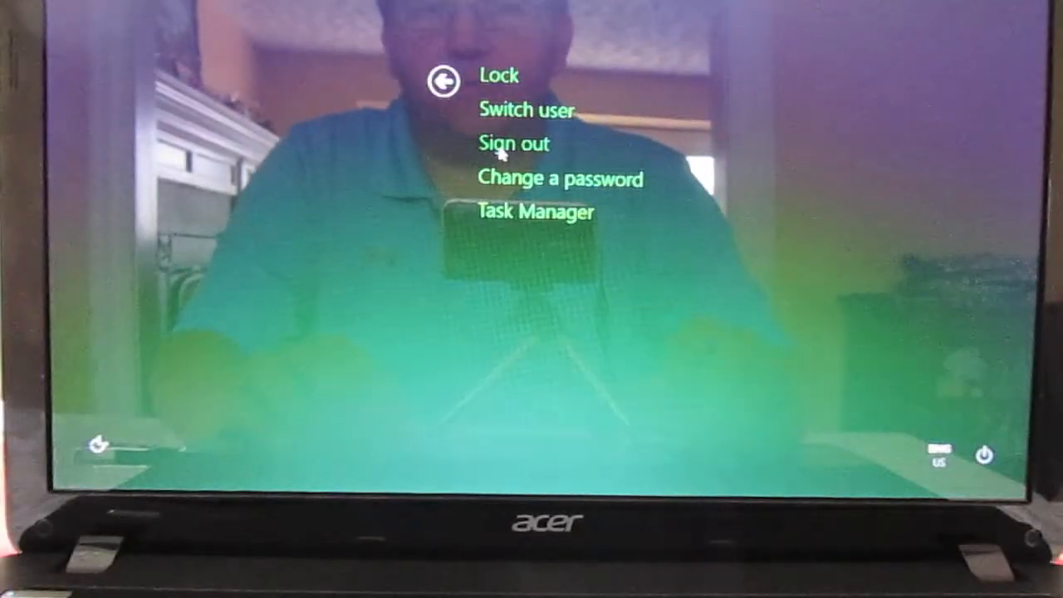
pyautogui.click(511, 144)
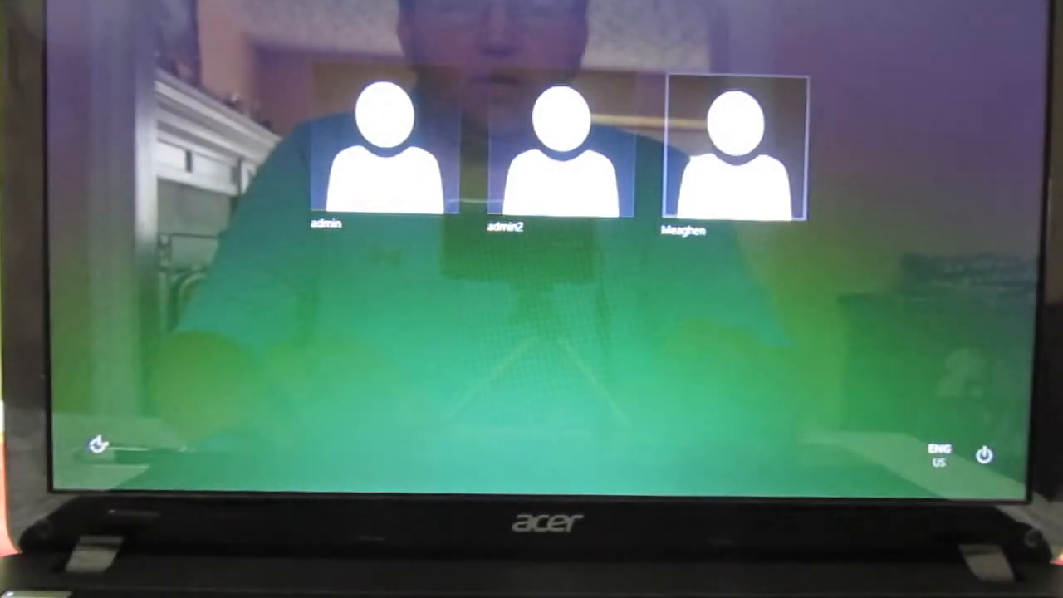
pyautogui.click(737, 145)
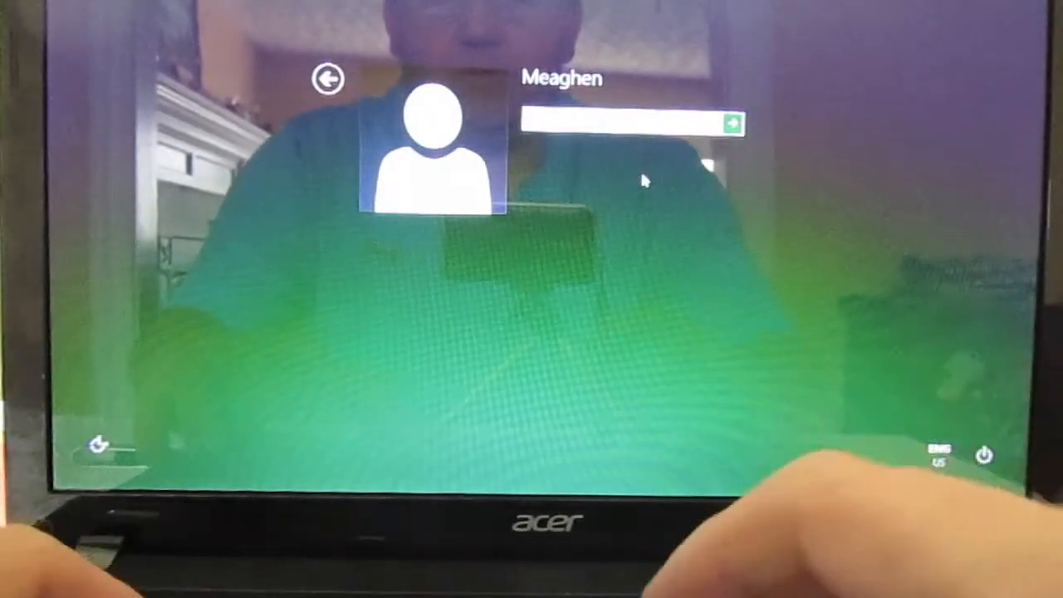
pyautogui.write('password')
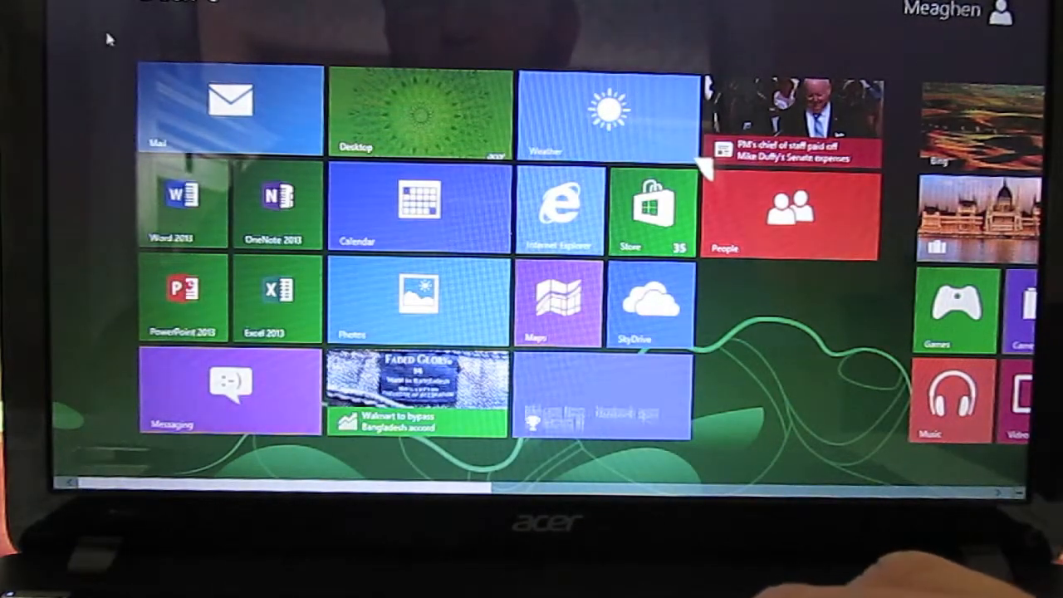
# Review the Manage Accounts list, then close the account management window.
pyautogui.hscroll(3)
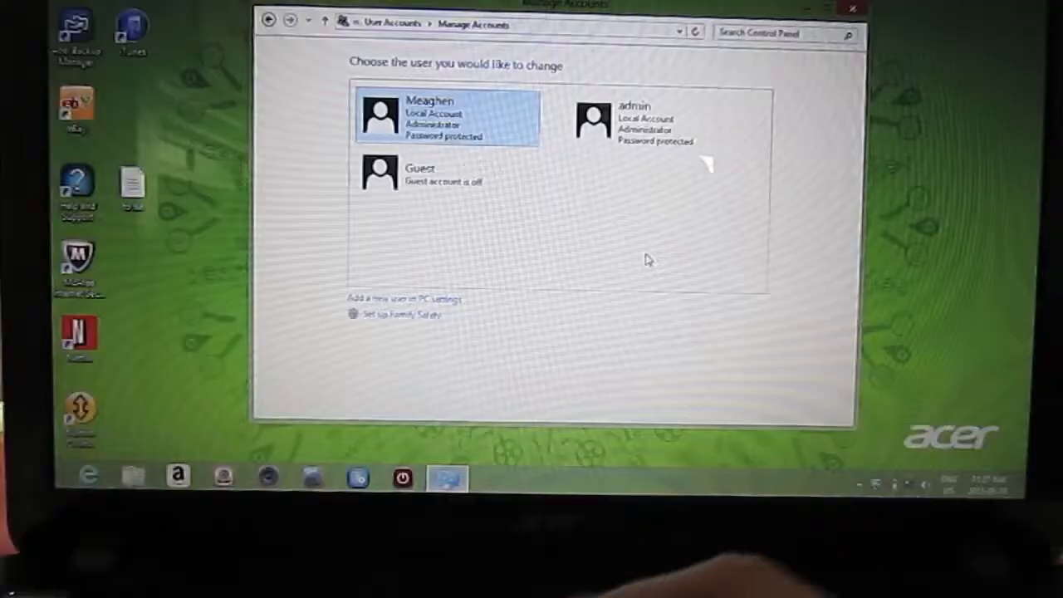
pyautogui.click(655, 125)
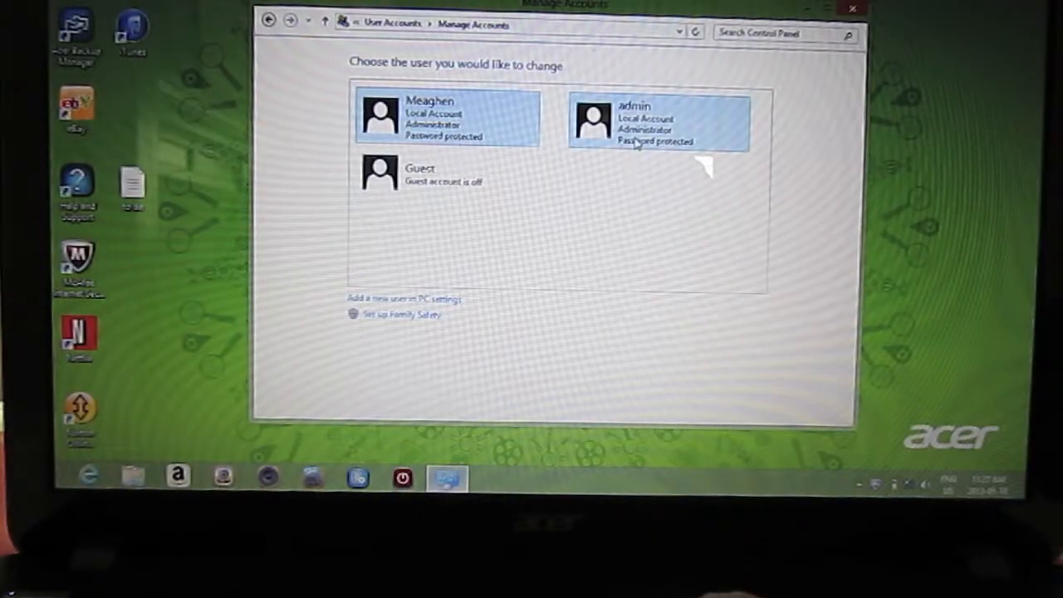
pyautogui.click(447, 116)
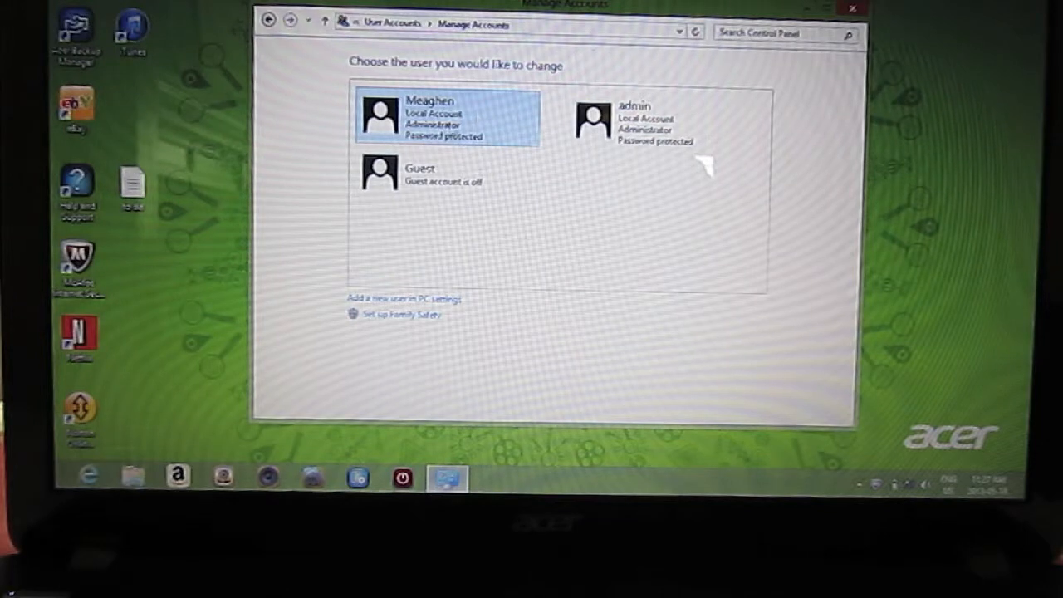
pyautogui.moveTo(785, 189)
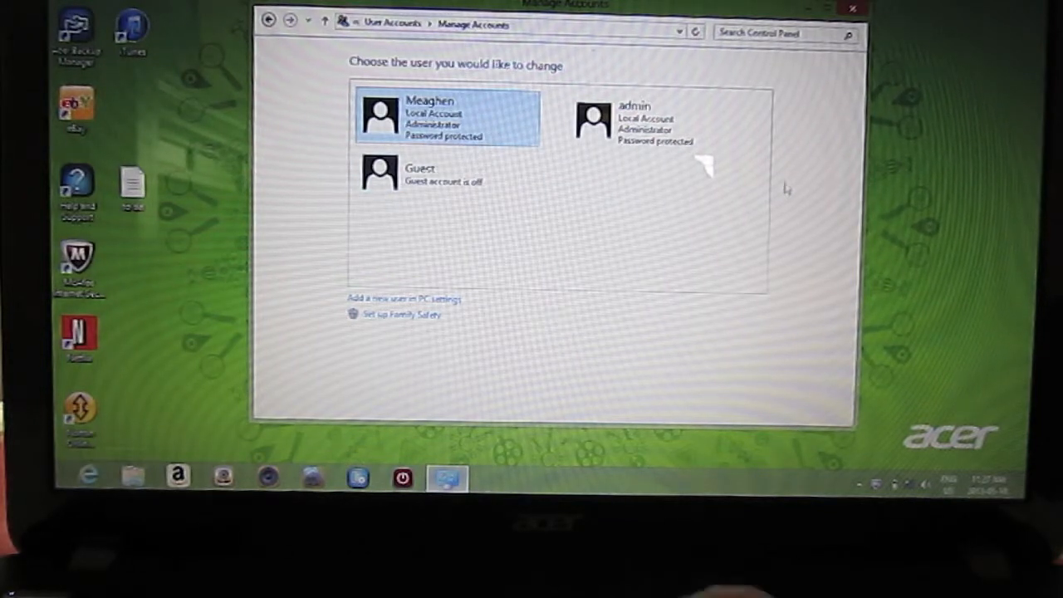
pyautogui.click(656, 121)
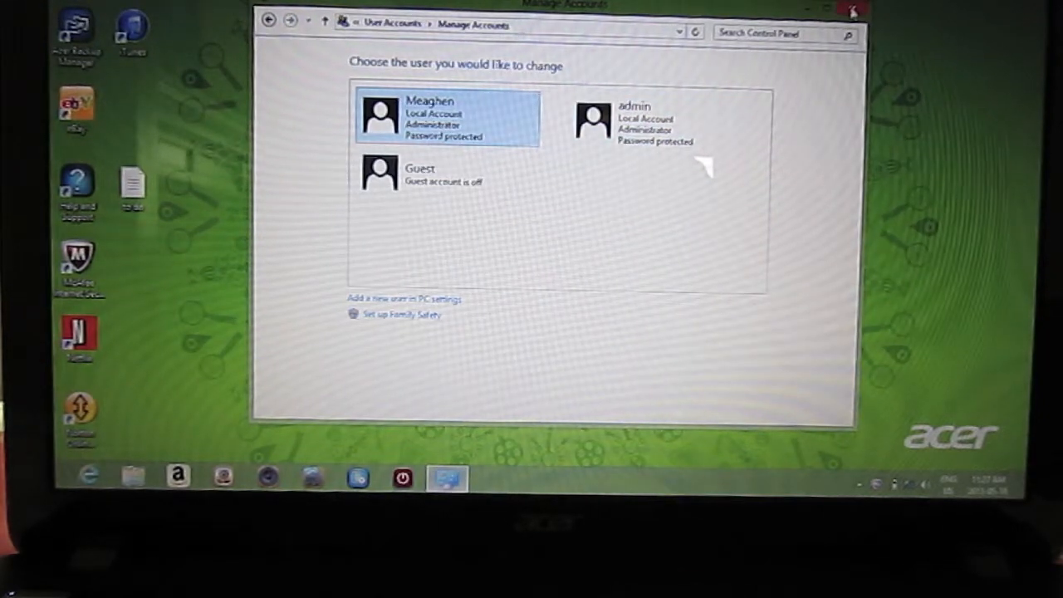
pyautogui.click(853, 9)
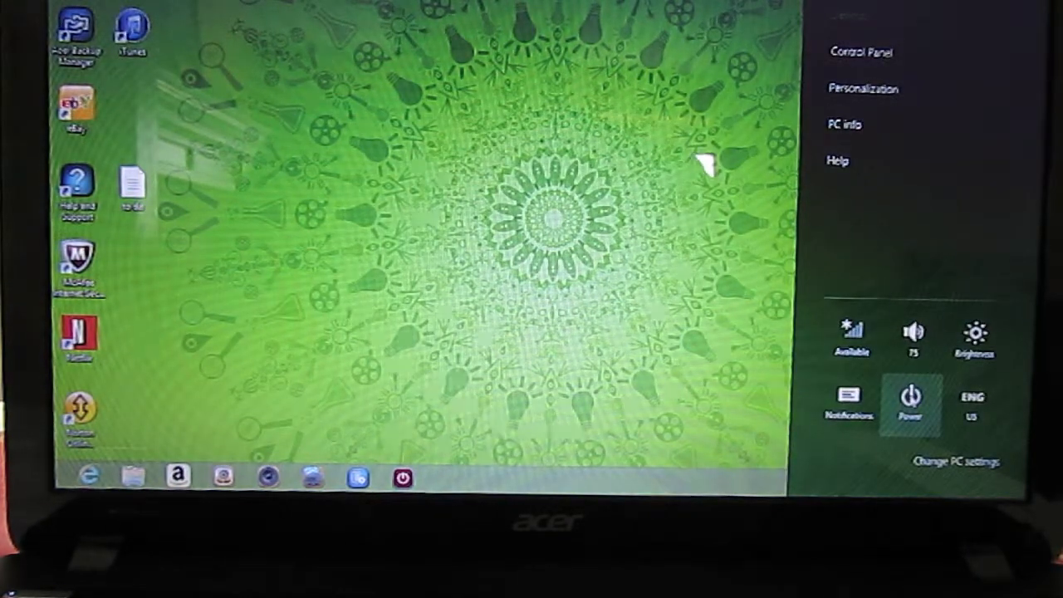
# Restart Windows to boot the Kubuntu live disc.
pyautogui.click(910, 401)
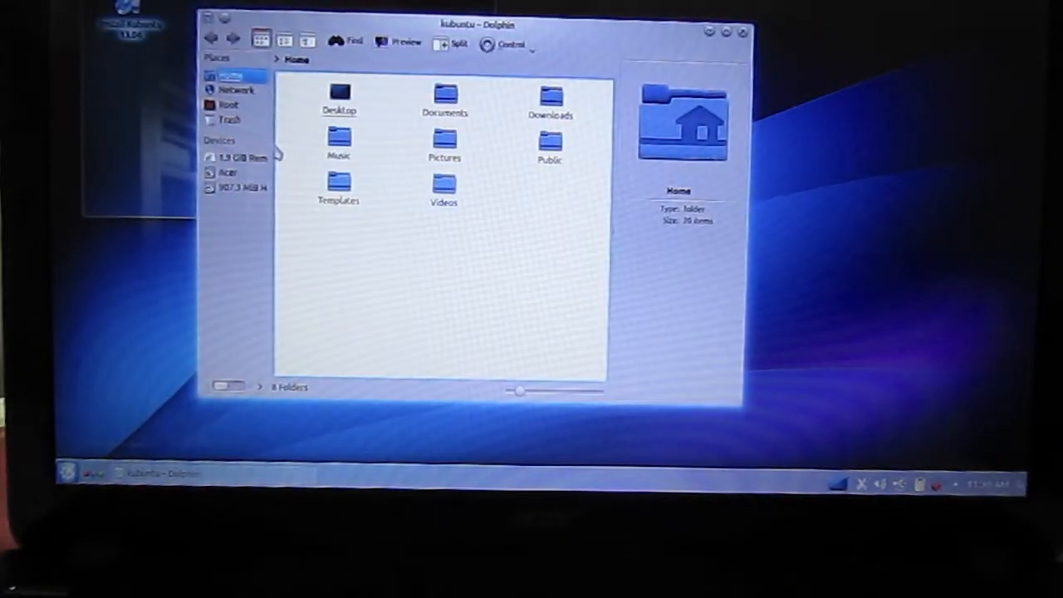
# Browse the Acer drive down to Windows > System32 in Dolphin.
pyautogui.click(227, 173)
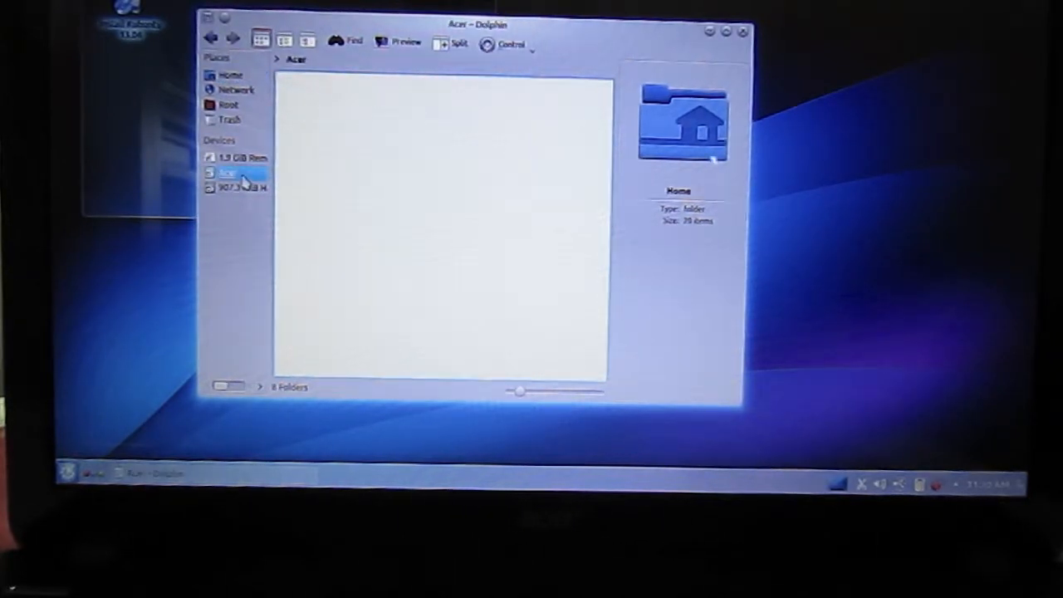
pyautogui.click(227, 172)
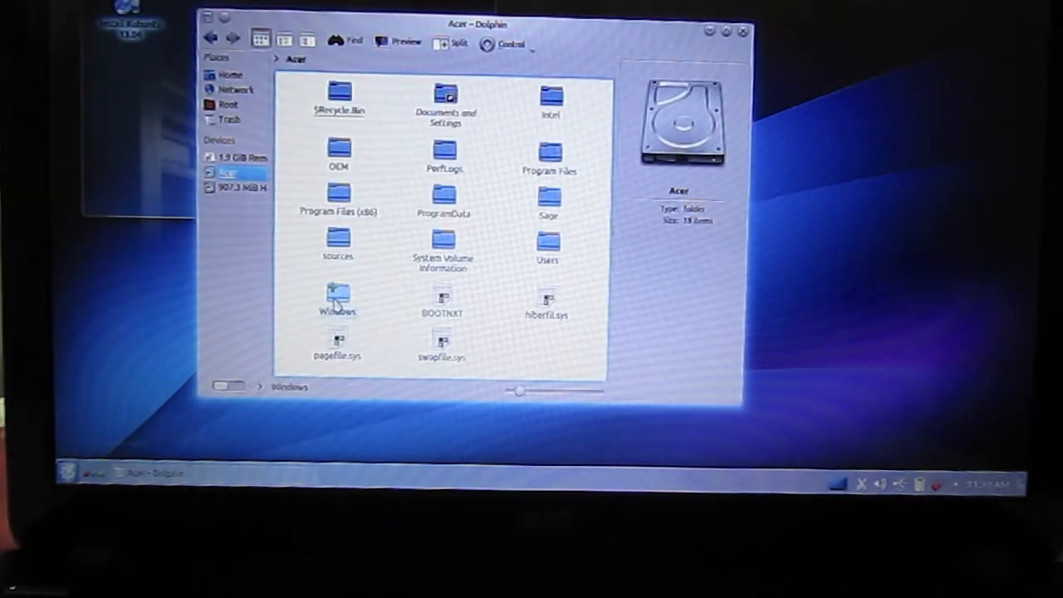
pyautogui.doubleClick(337, 299)
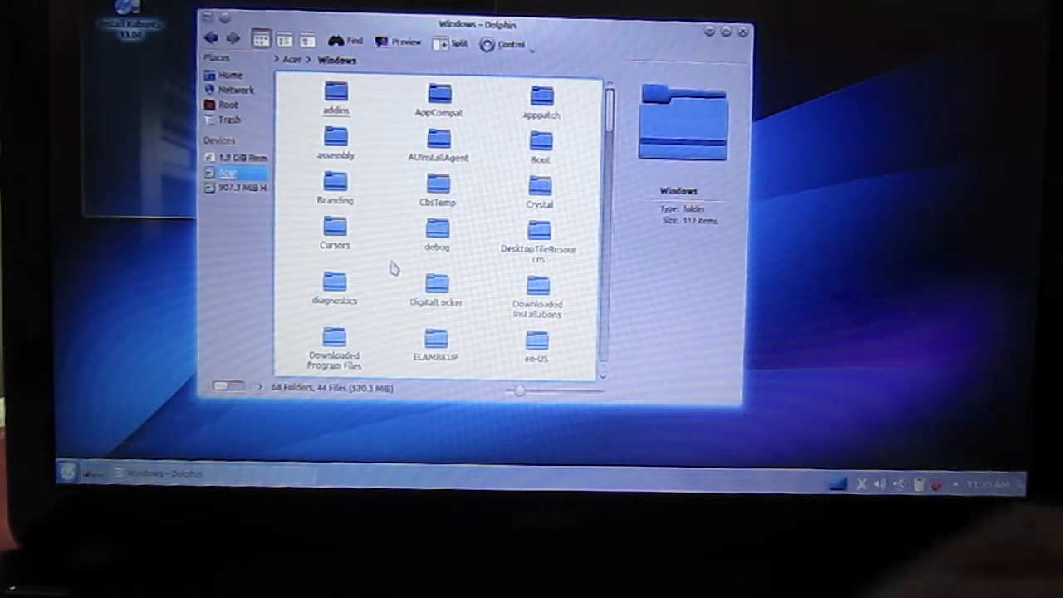
pyautogui.scroll(-3)
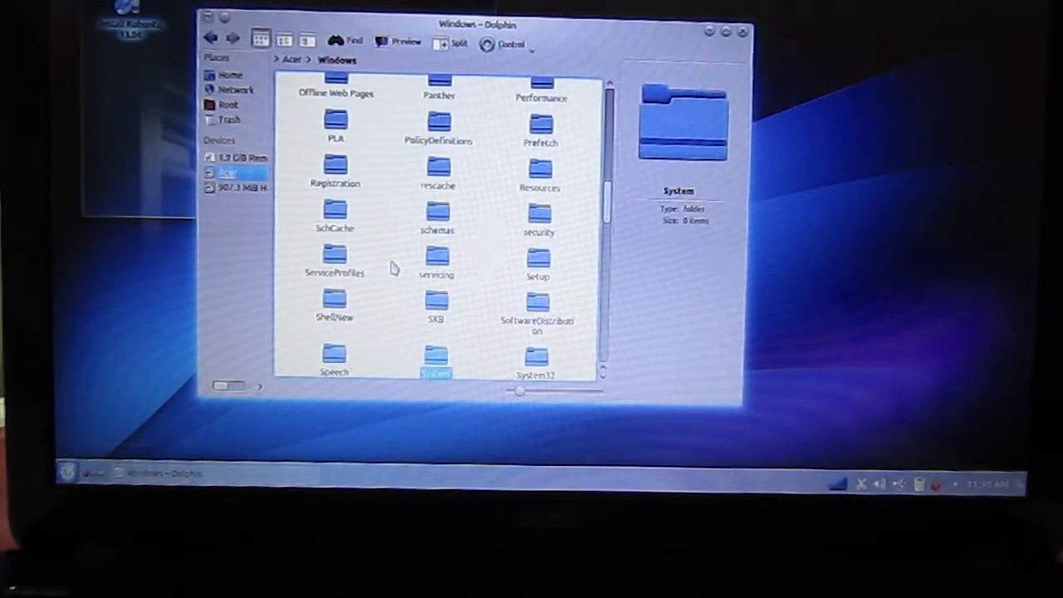
pyautogui.doubleClick(436, 365)
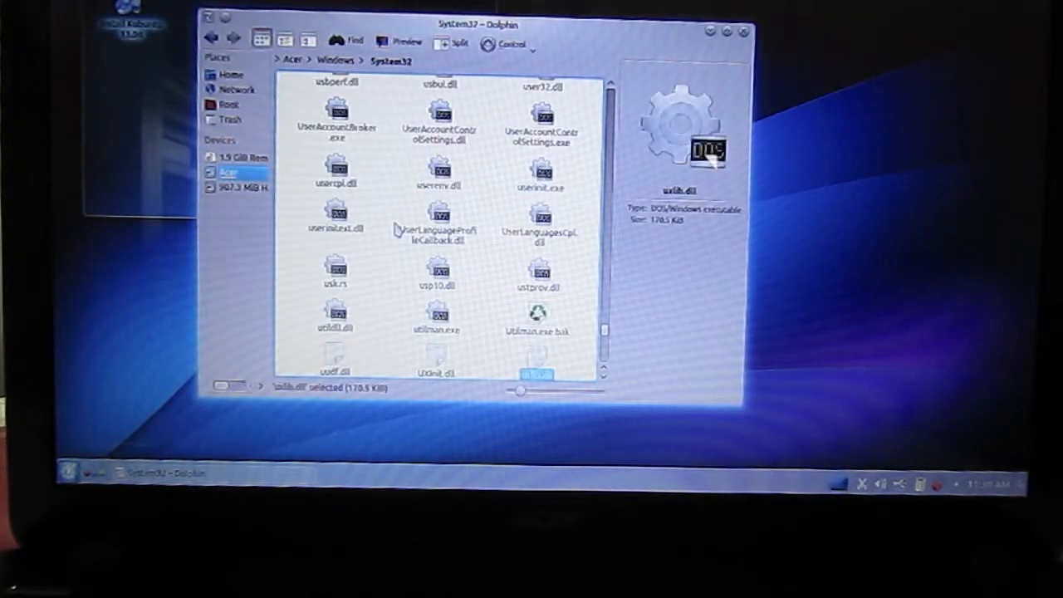
pyautogui.click(438, 324)
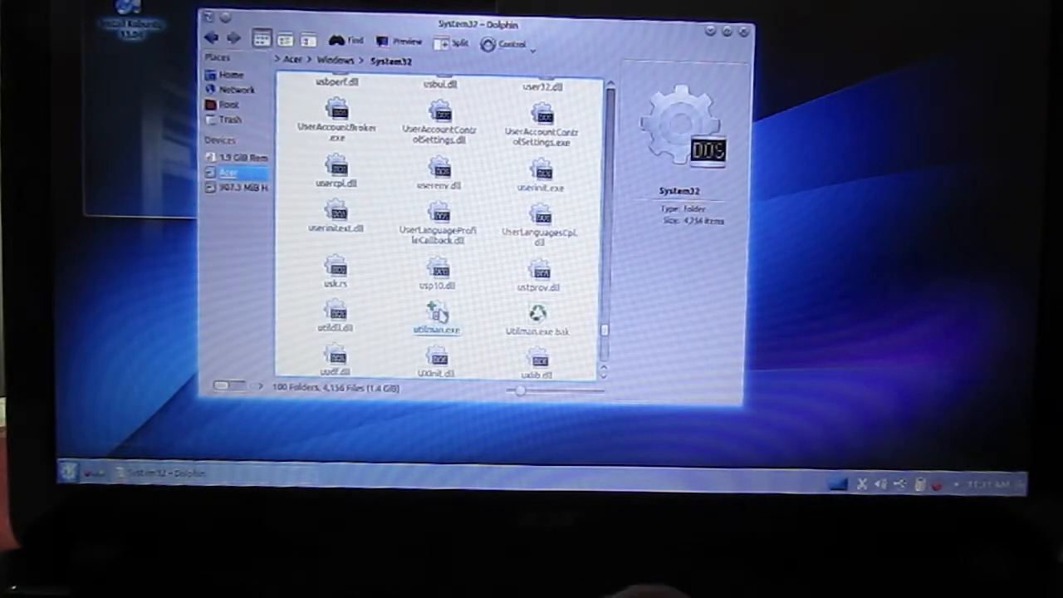
# Move utilman.exe from System32 to the Trash, then bring up actions for Utilman.exe.bak.
pyautogui.rightClick(436, 319)
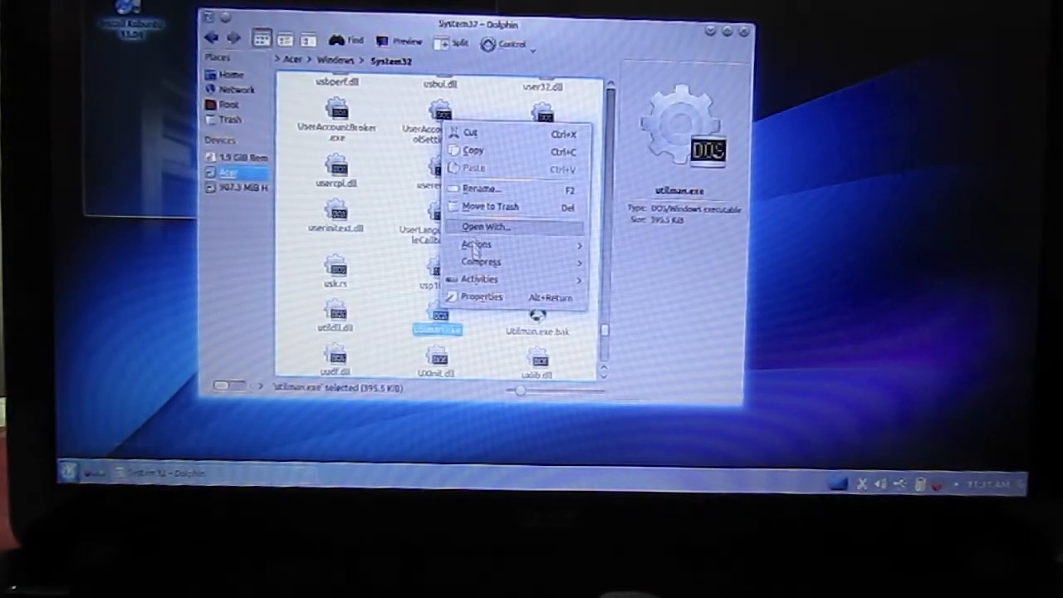
pyautogui.moveTo(489, 207)
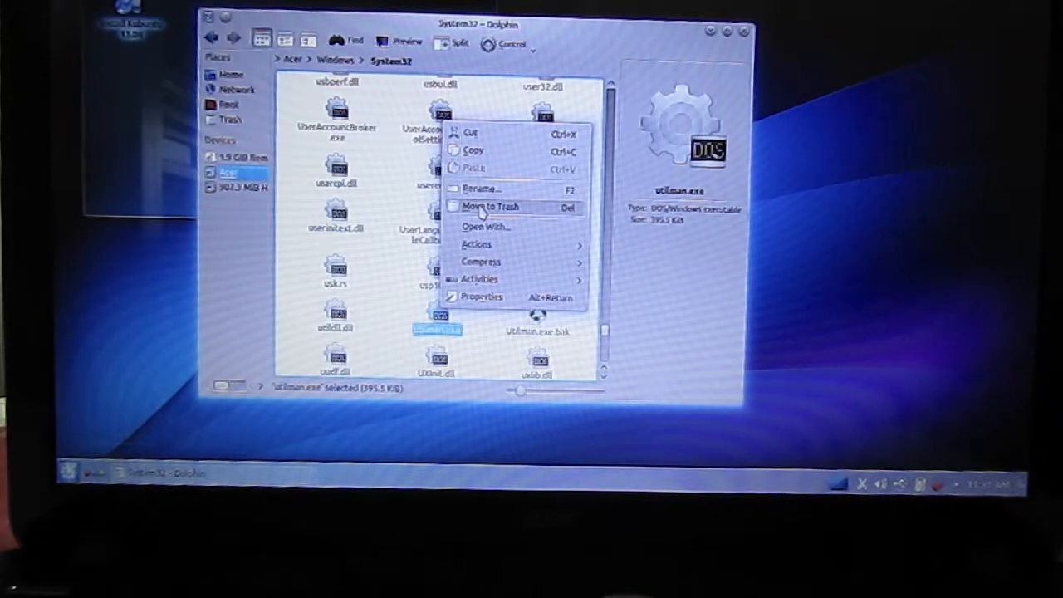
pyautogui.click(489, 206)
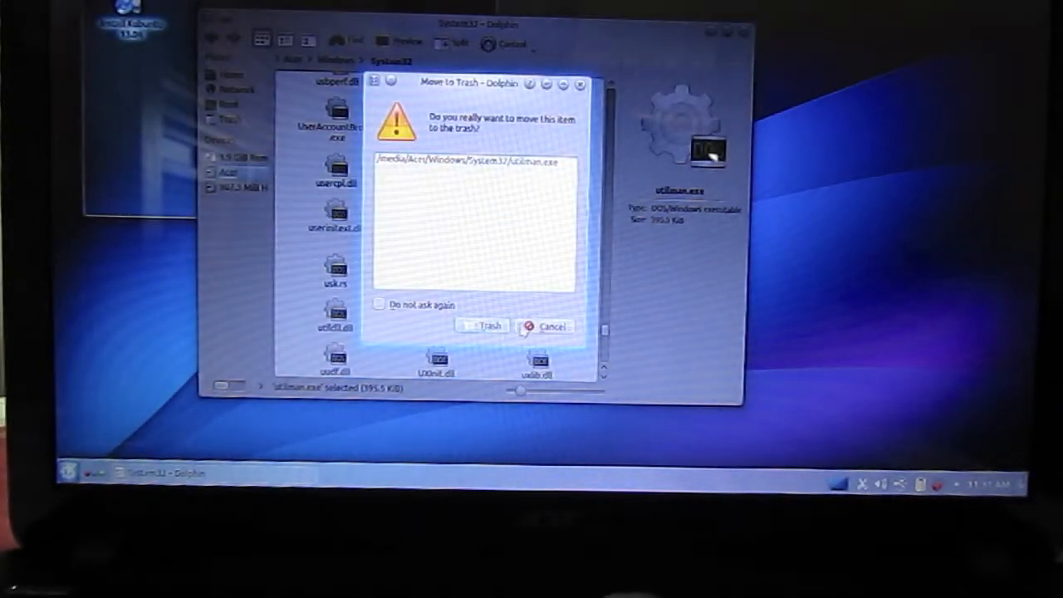
pyautogui.click(484, 325)
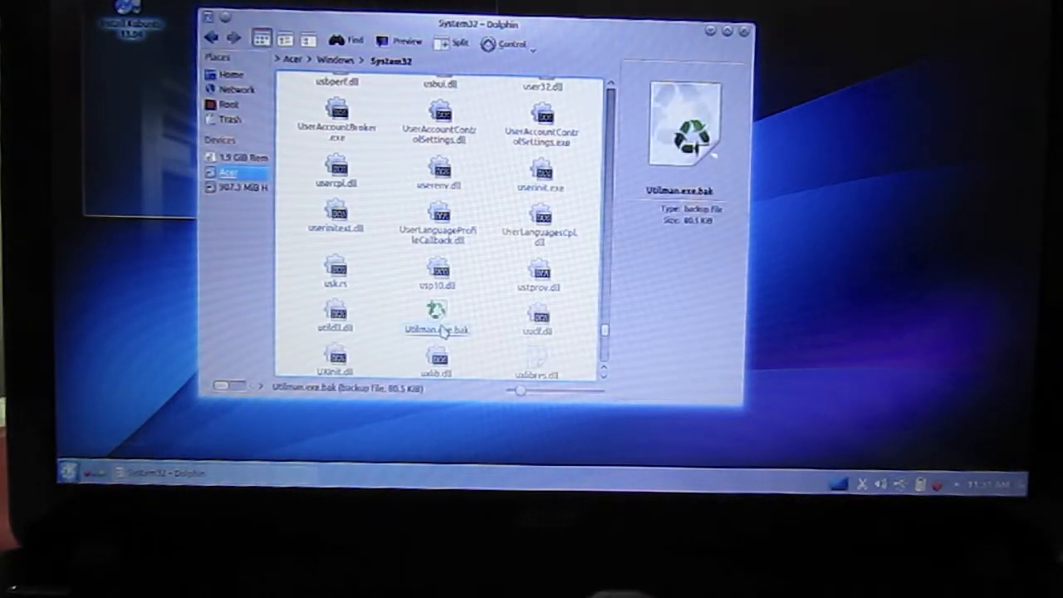
pyautogui.rightClick(436, 327)
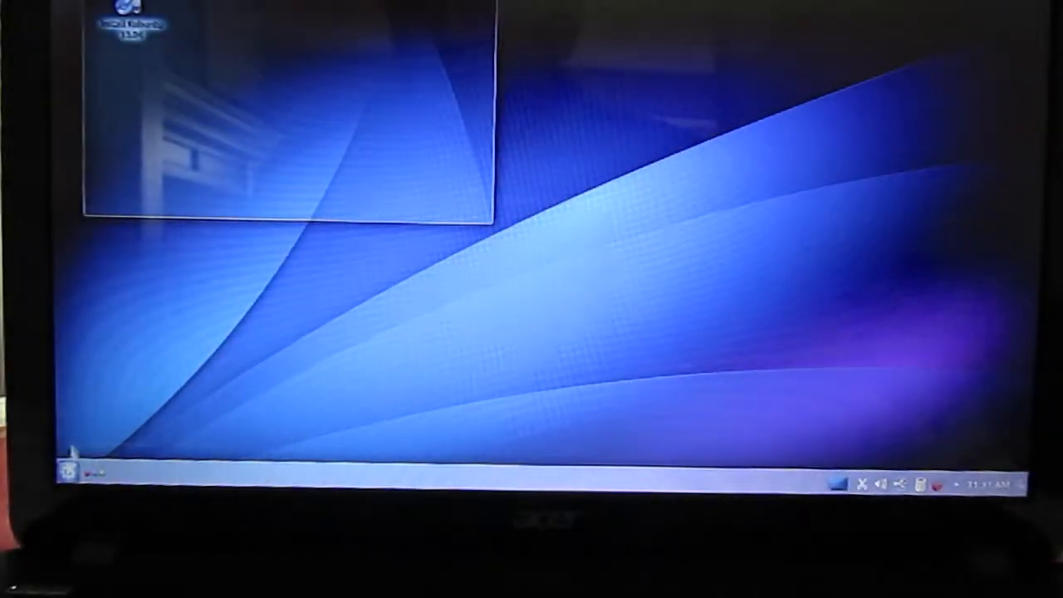
# Restart the laptop from the Kickoff launcher's Leave options.
pyautogui.click(68, 472)
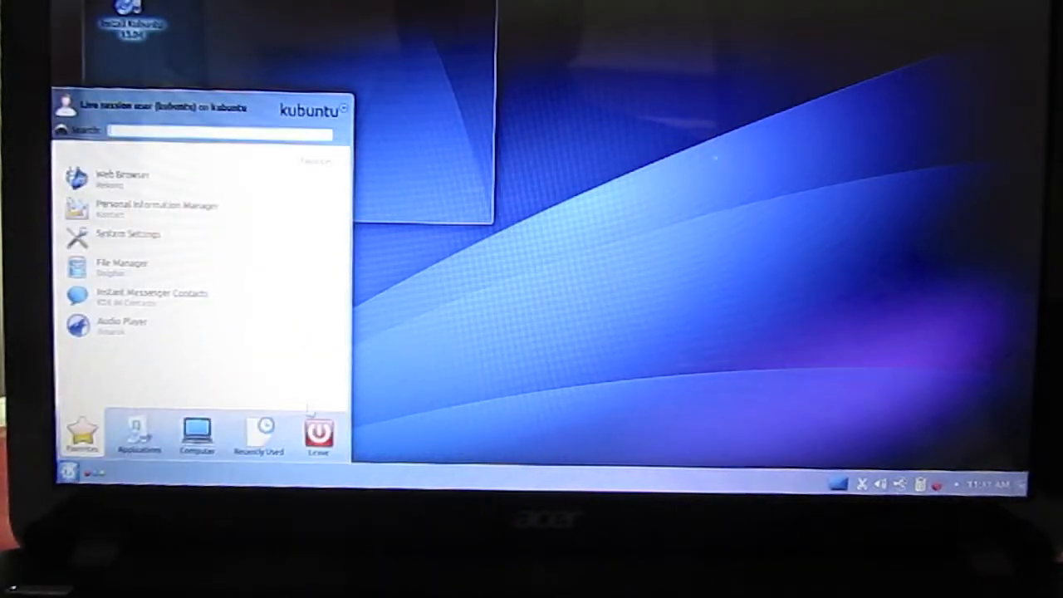
pyautogui.click(319, 434)
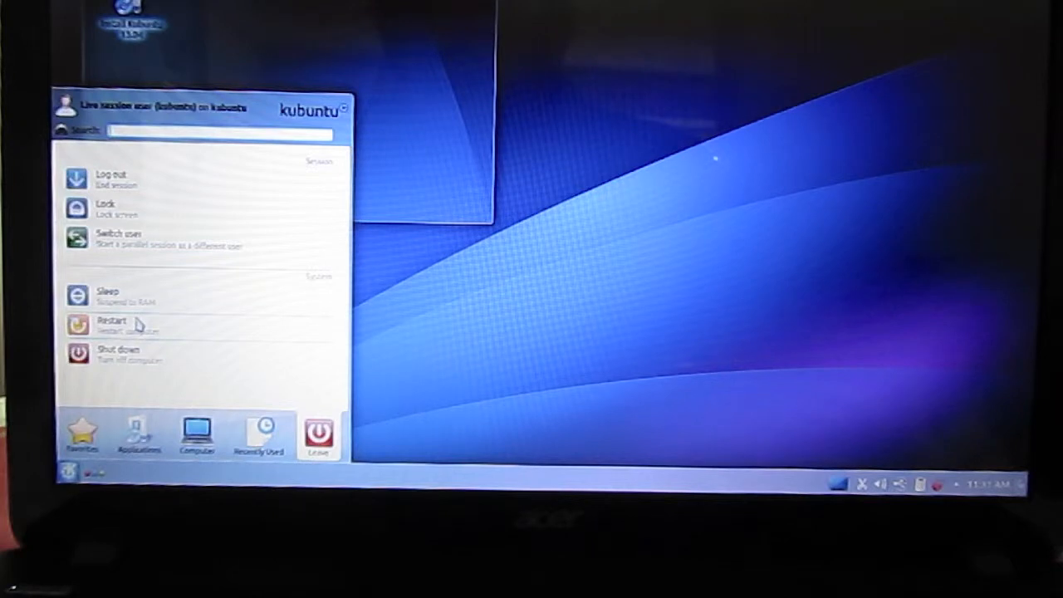
pyautogui.click(110, 320)
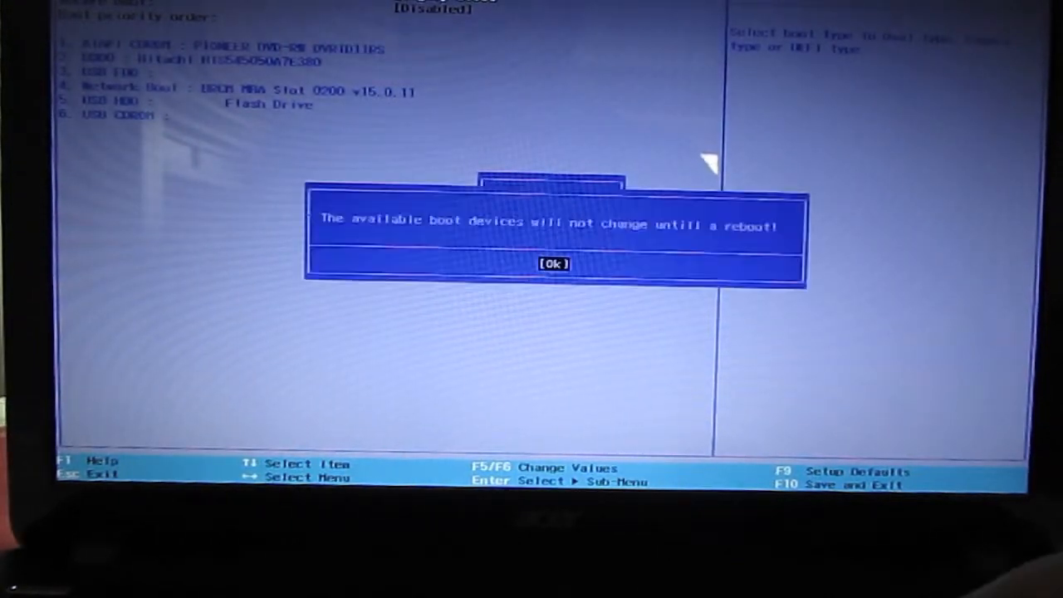
pyautogui.click(554, 263)
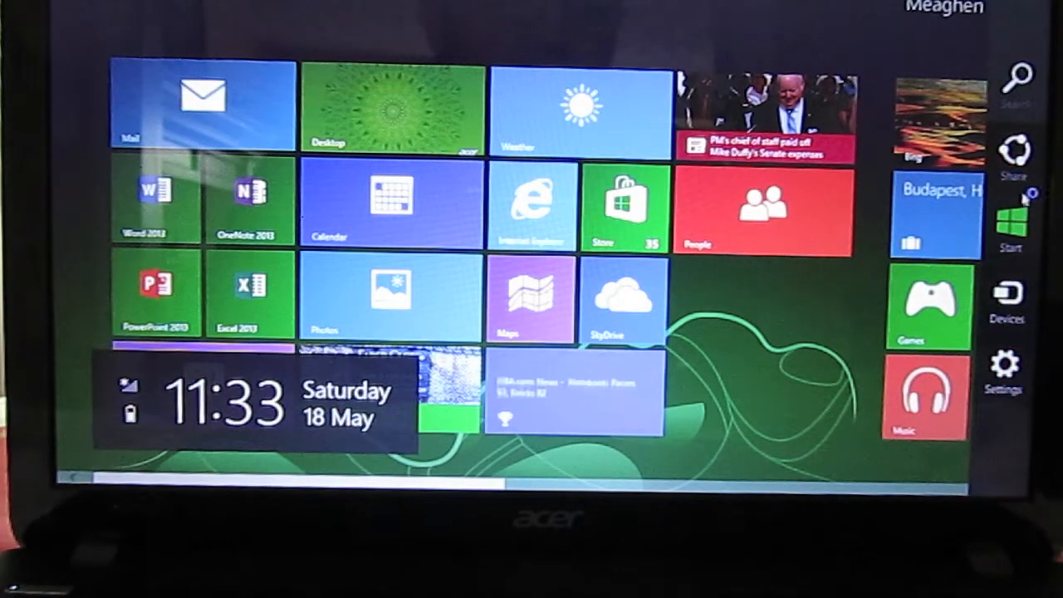
# Choose Shut down from the Settings charm's power options.
pyautogui.click(1004, 374)
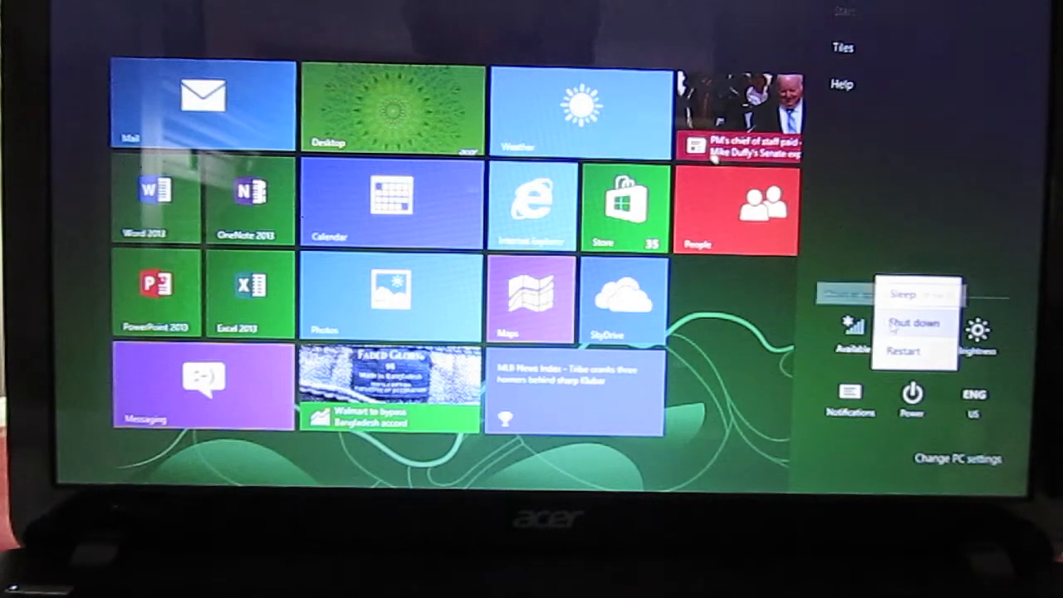
pyautogui.click(913, 323)
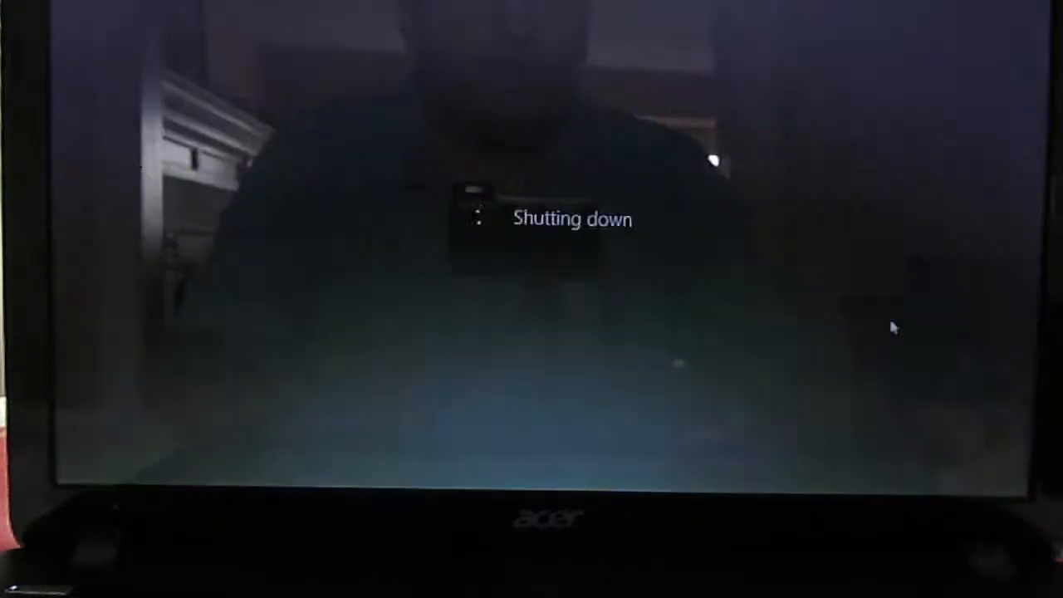